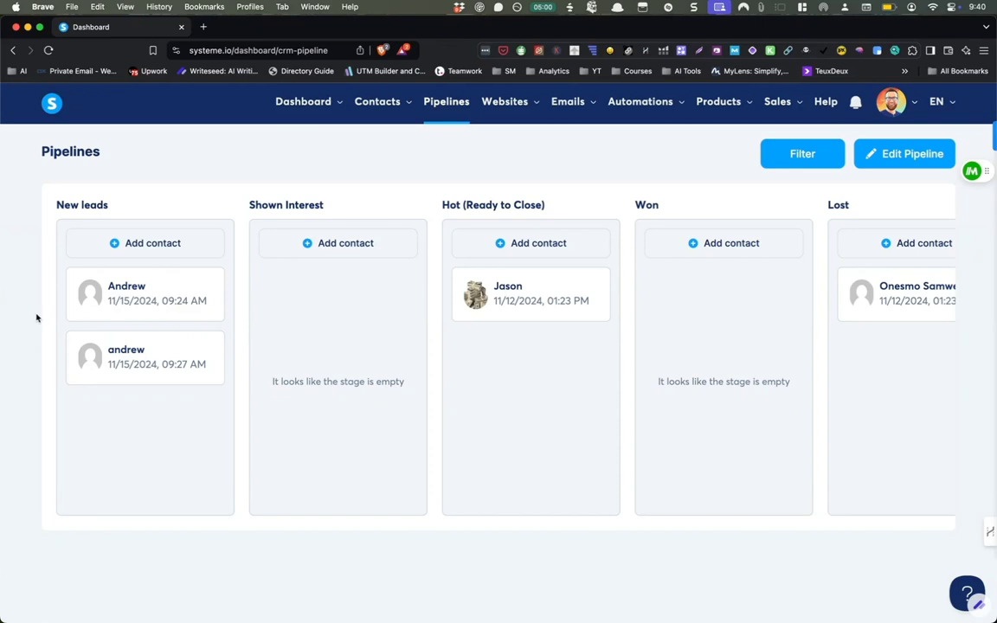
mouse_move(152, 242)
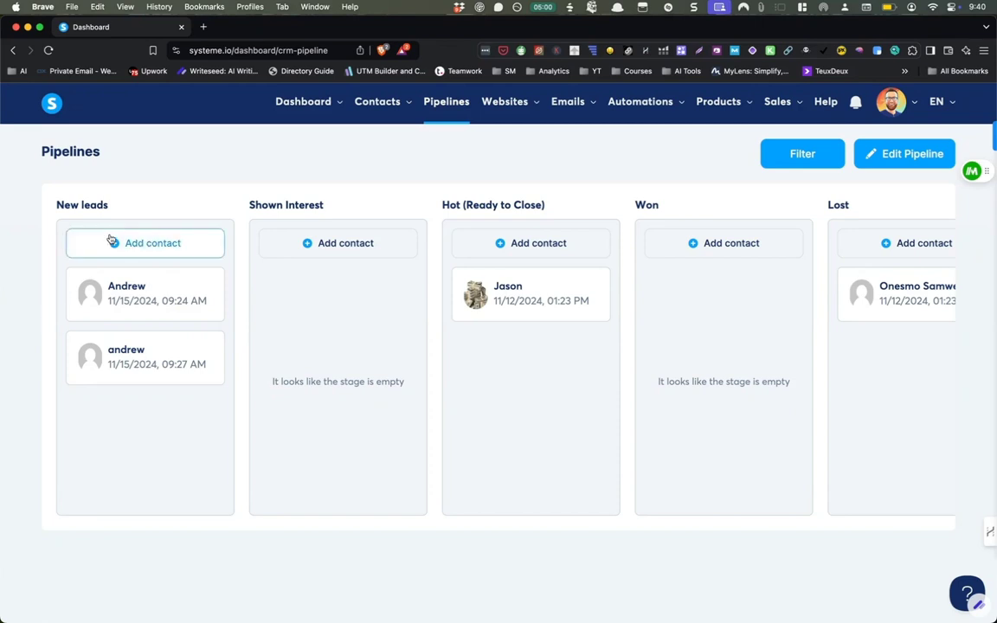
mouse_move(279, 145)
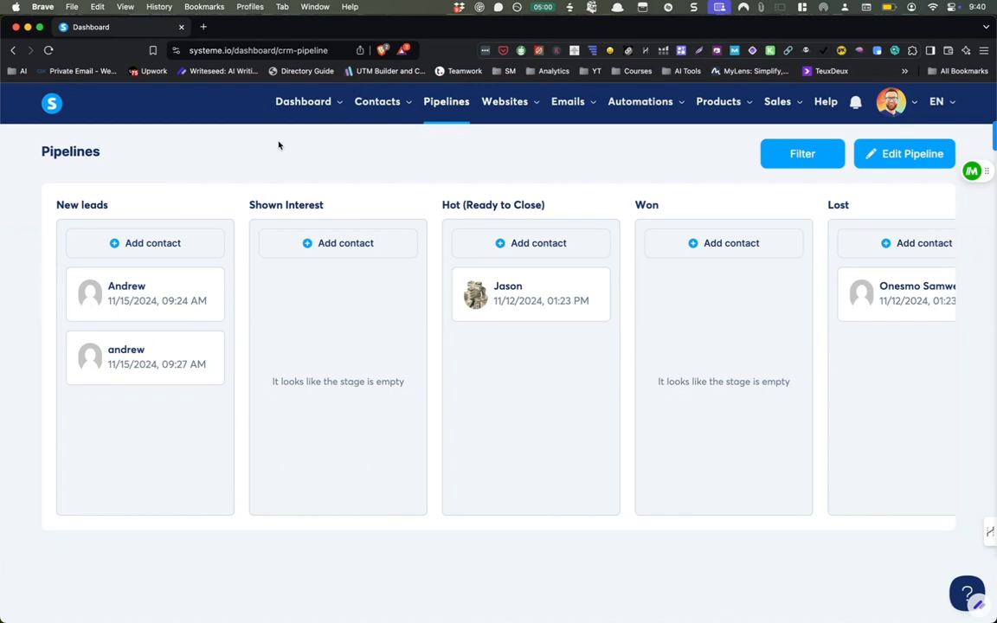
mouse_move(318, 121)
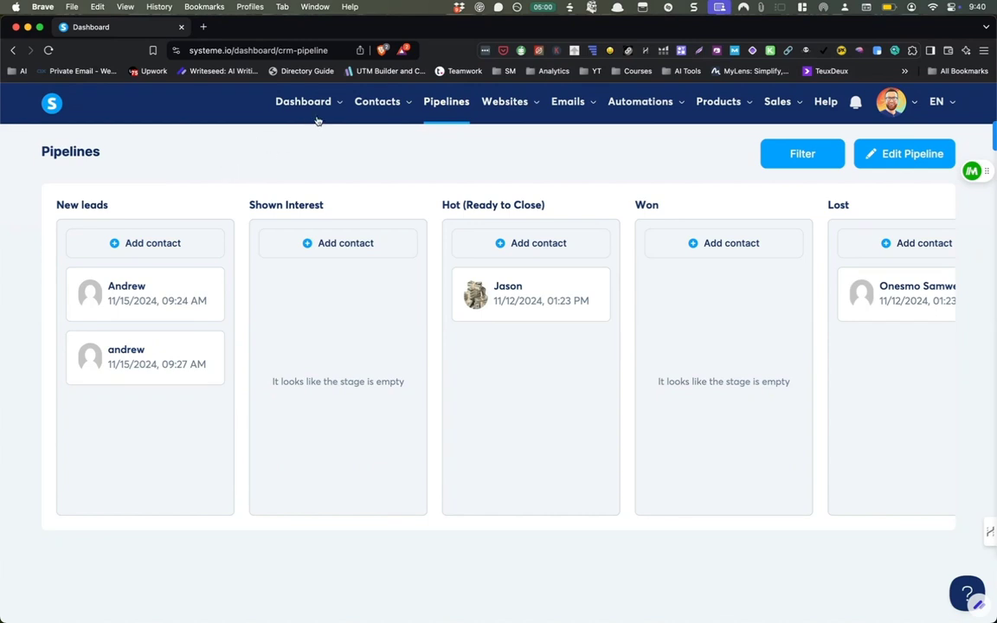
Add the existing contact demo (searched as 'amurr') as a card in New leads.
left_click(378, 101)
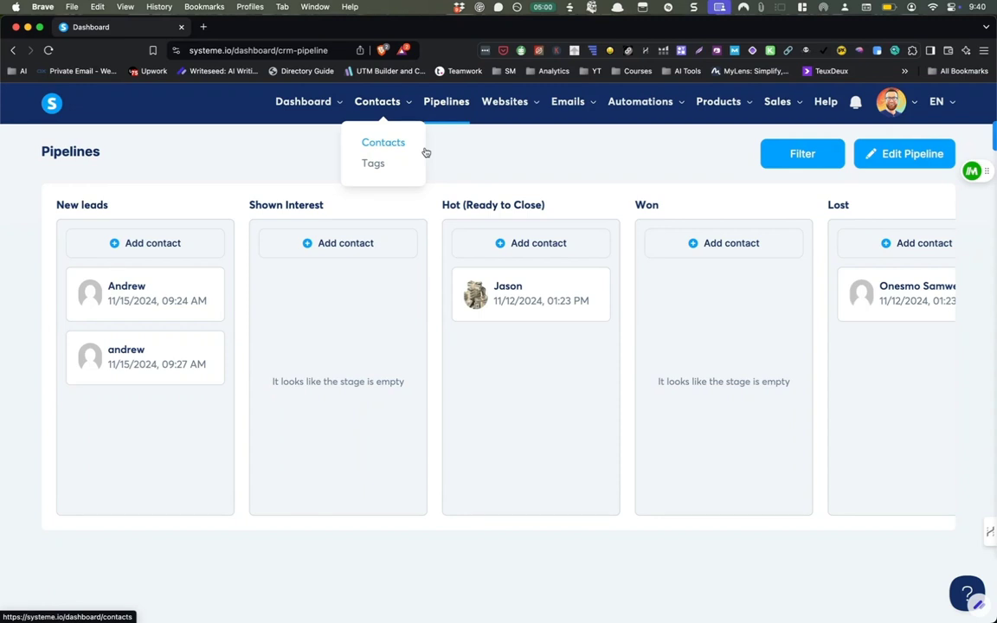
mouse_move(547, 190)
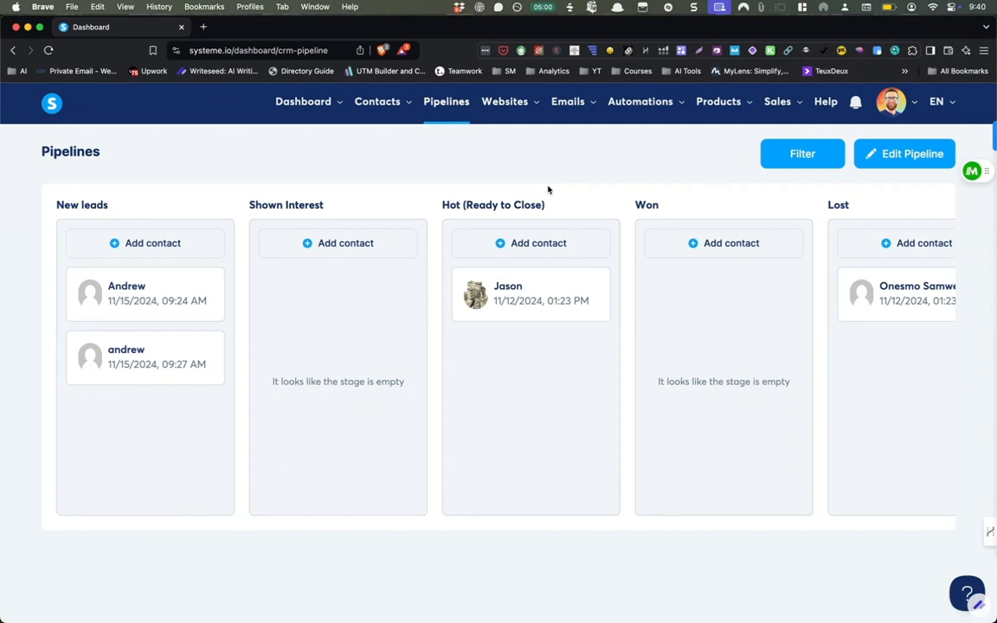
mouse_move(398, 218)
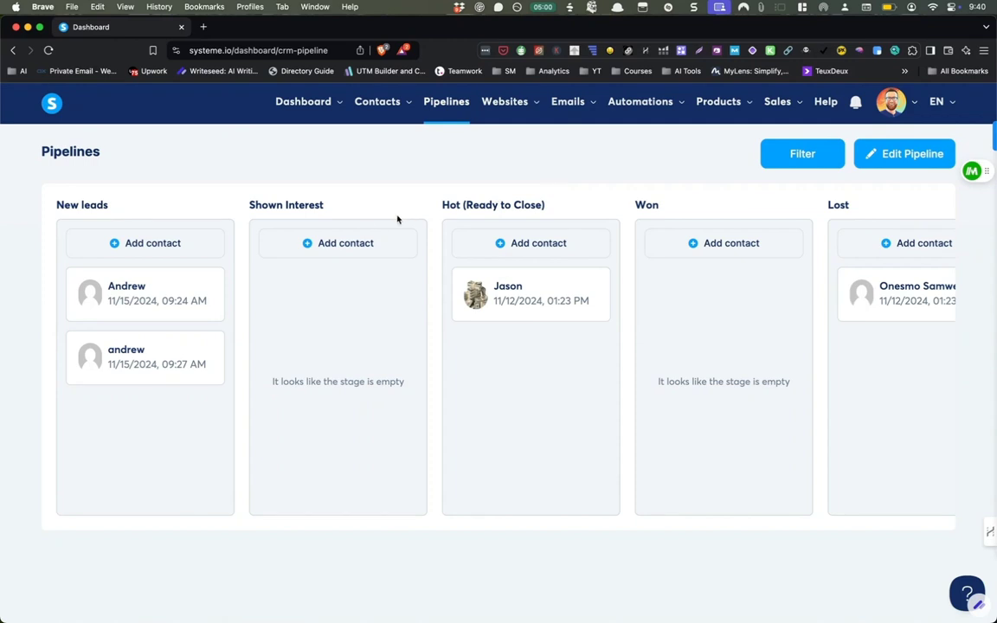
mouse_move(187, 291)
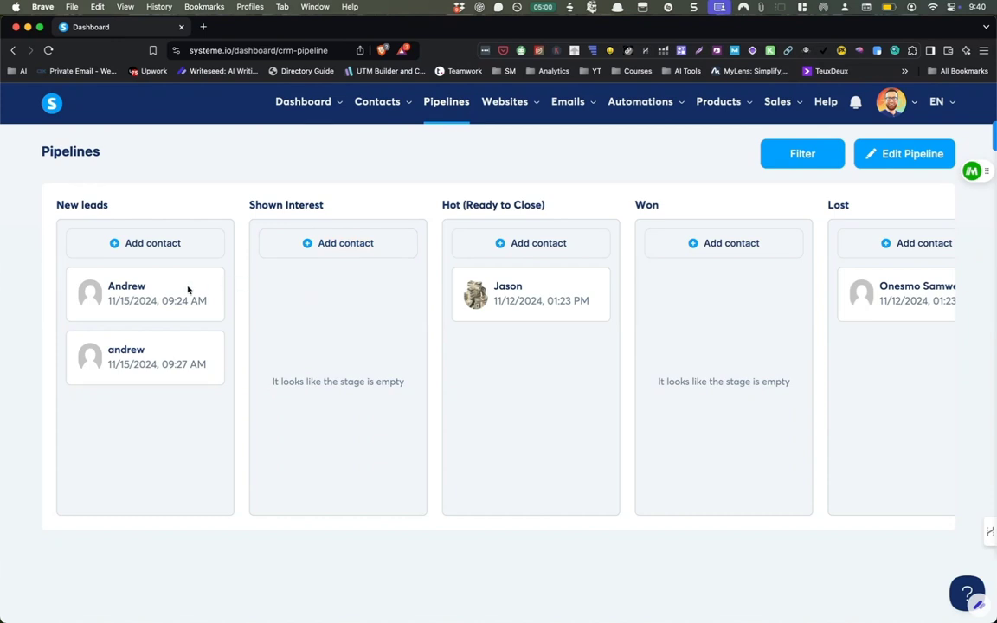
mouse_move(147, 430)
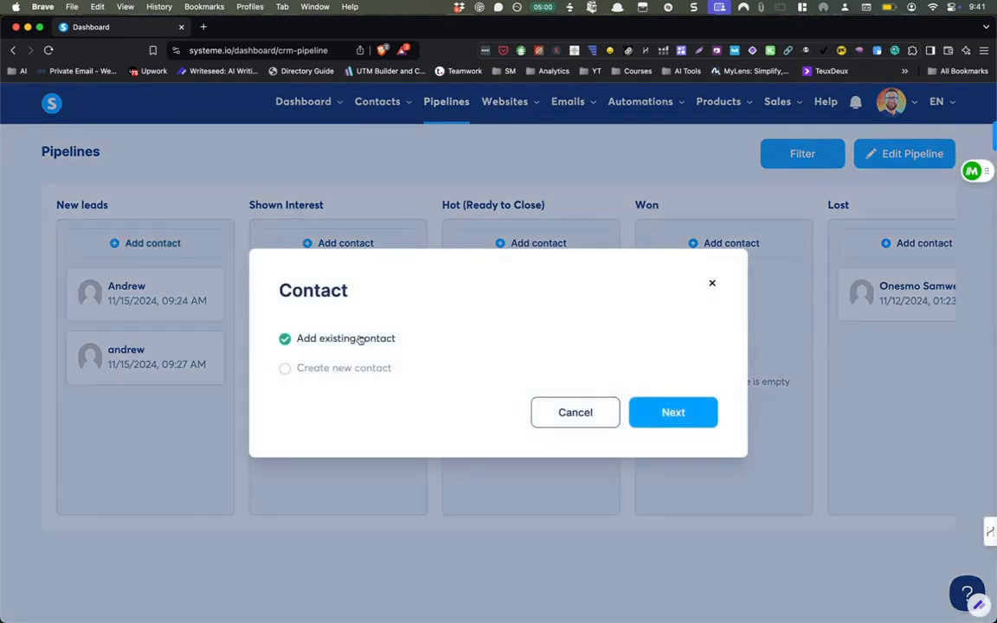
mouse_move(565, 392)
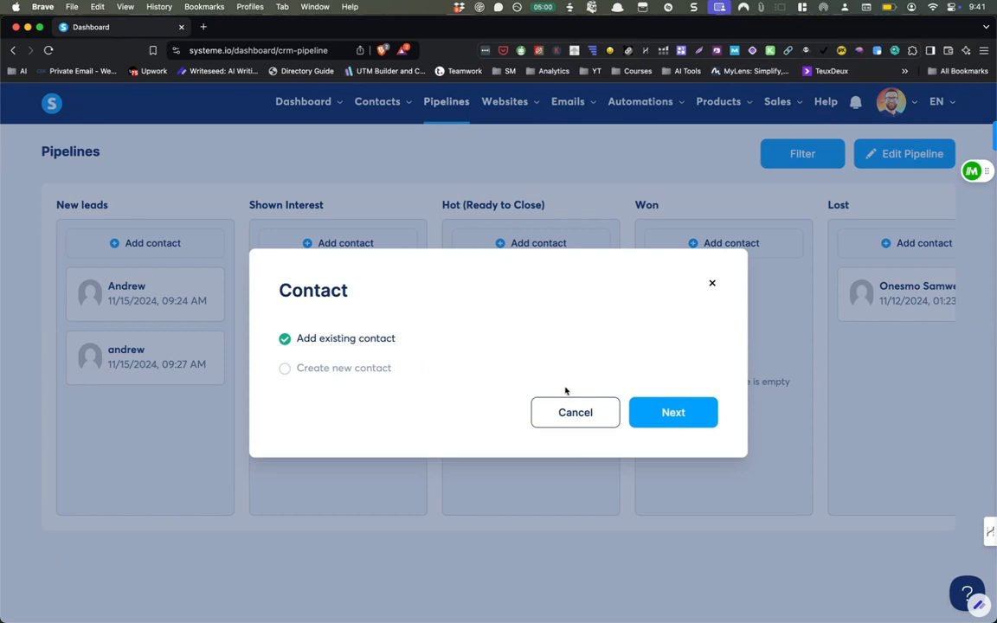
left_click(672, 412)
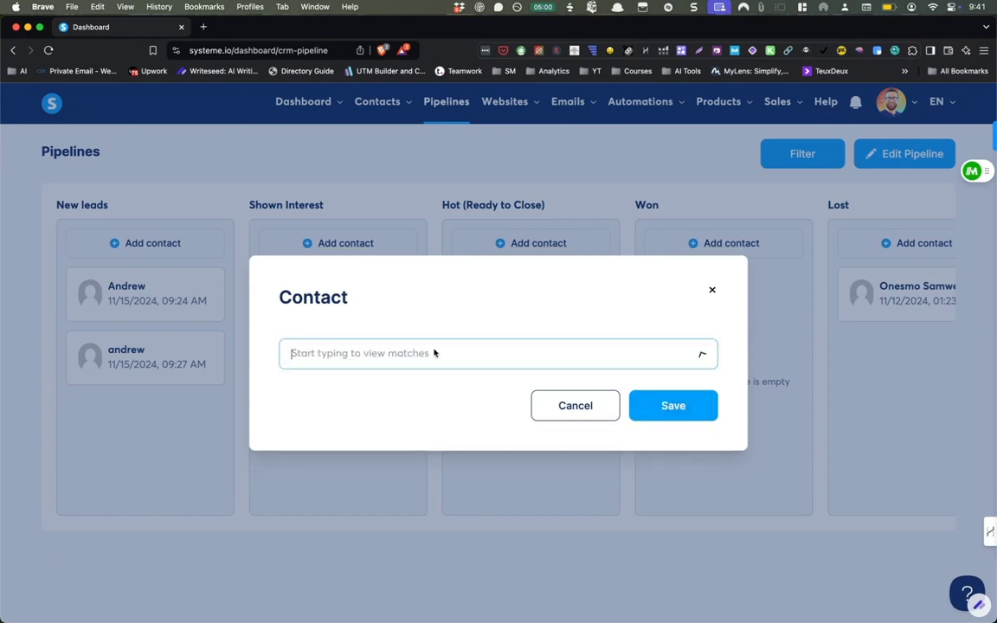
type("amurr")
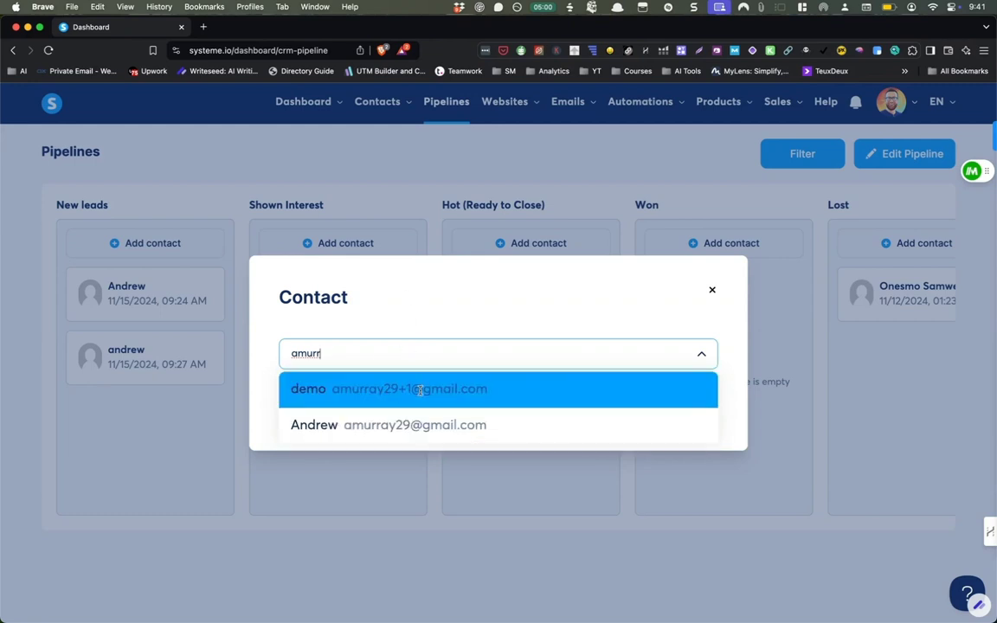
mouse_move(424, 385)
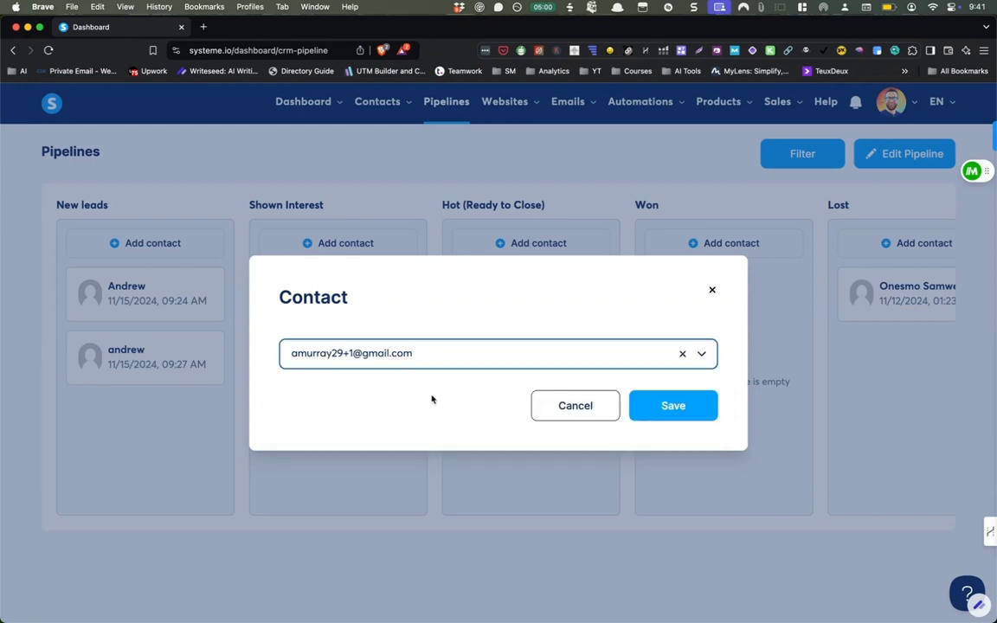
left_click(673, 406)
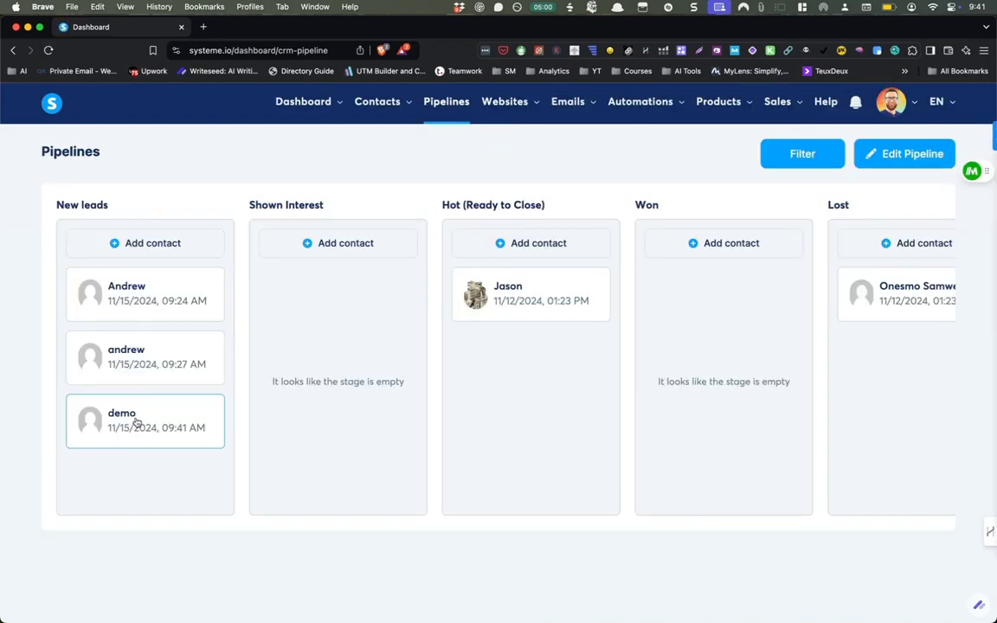
Move the demo card from New leads into the Won stage.
left_click_drag(145, 422, 222, 395)
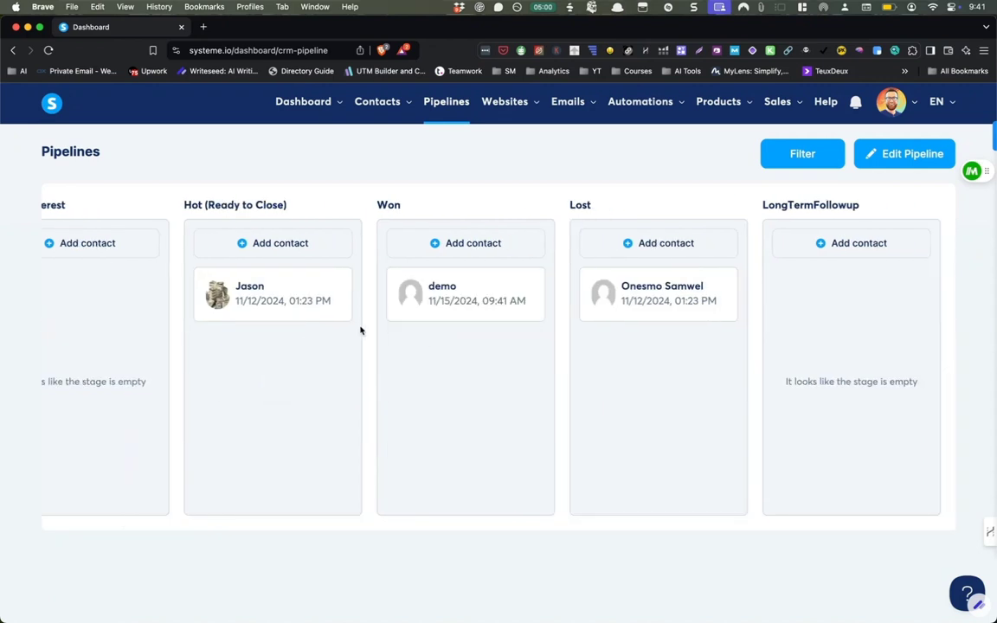
scroll("left", 3)
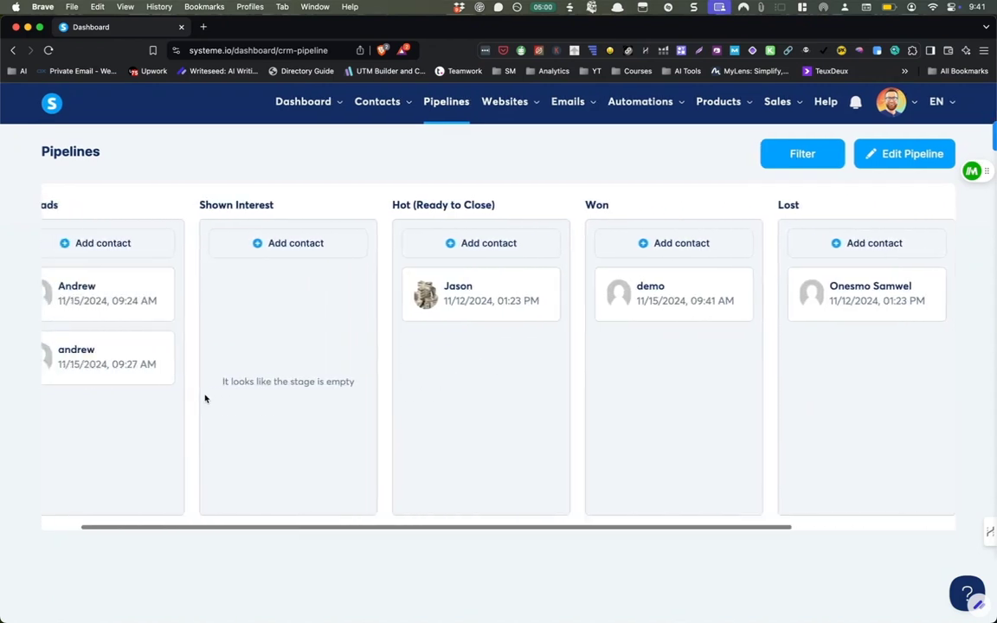
scroll("left", 3)
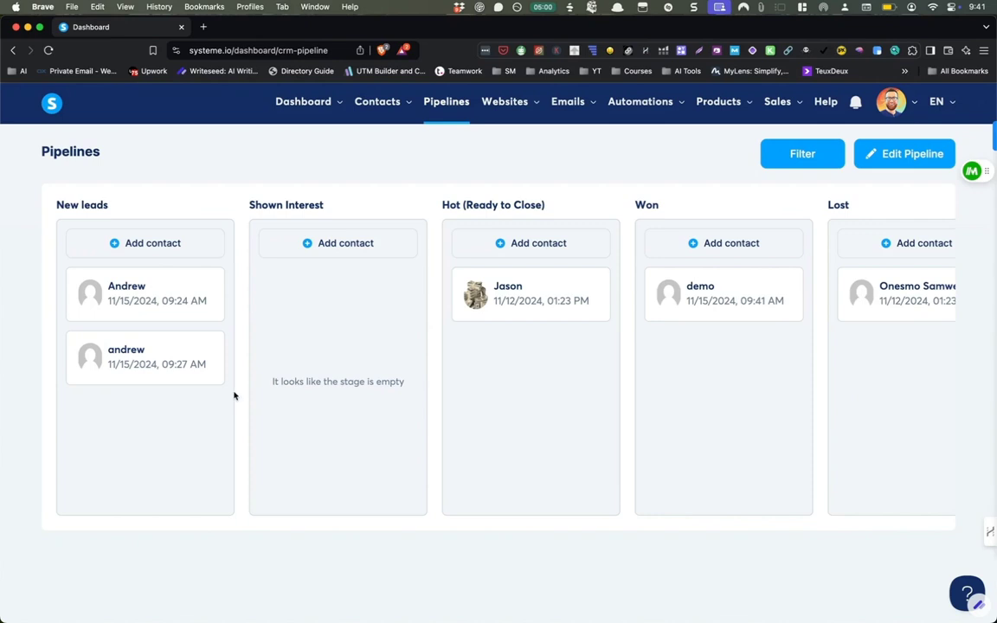
mouse_move(322, 345)
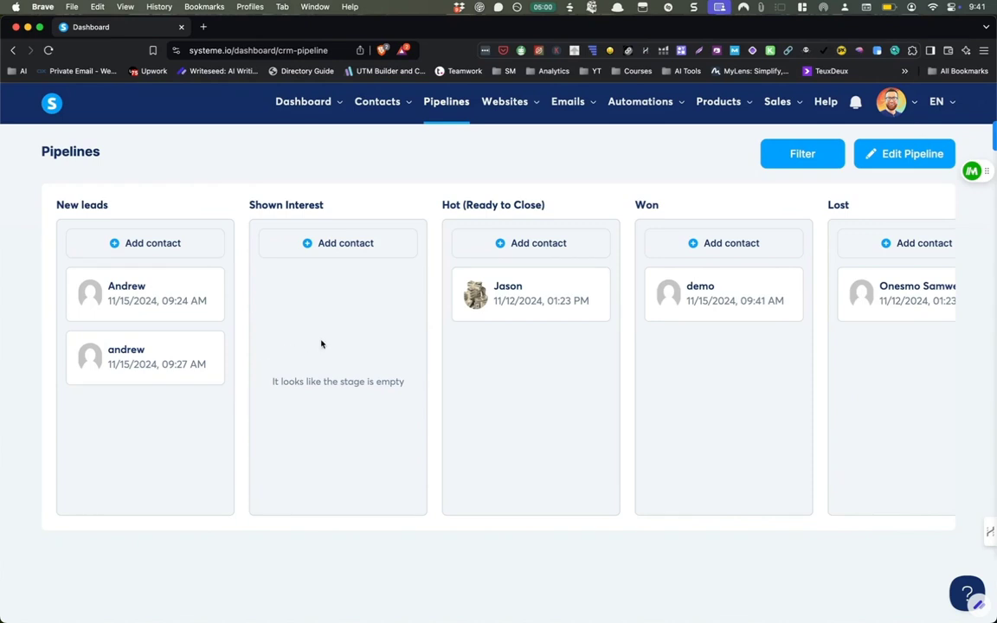
left_click(904, 153)
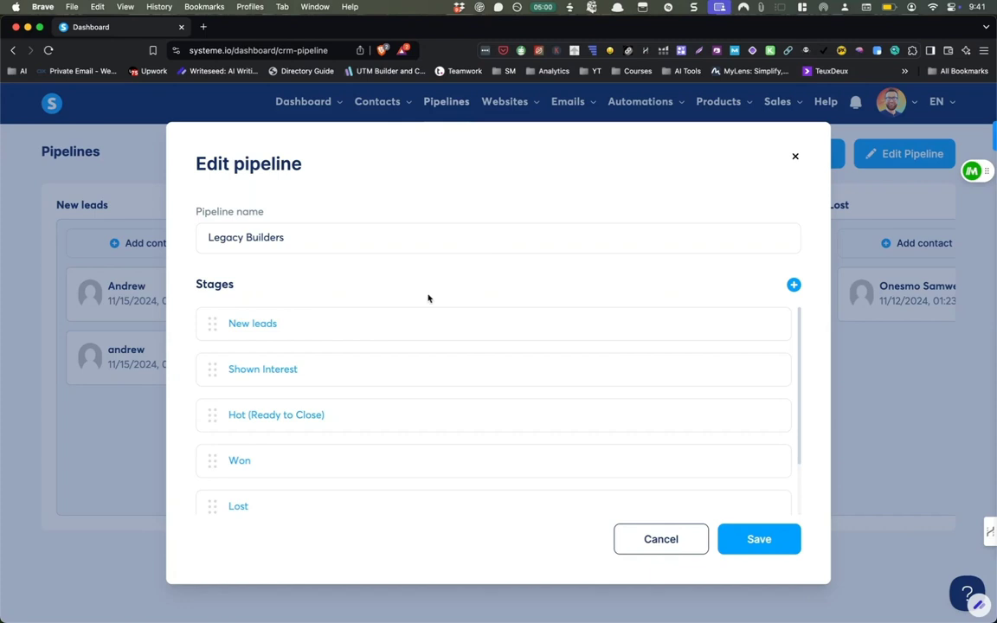
scroll("down", 3)
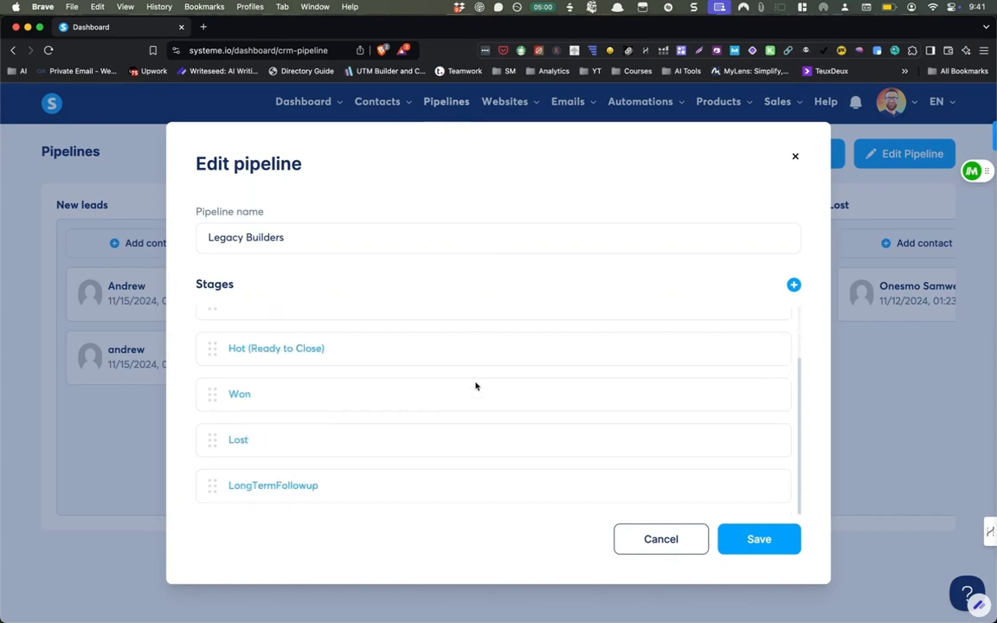
scroll("up", 3)
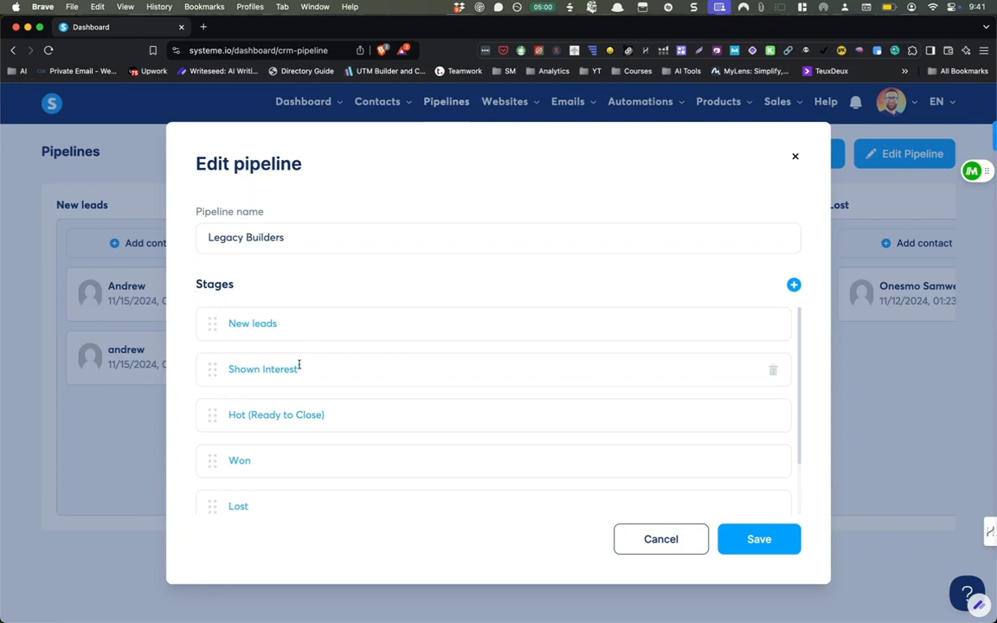
mouse_move(293, 414)
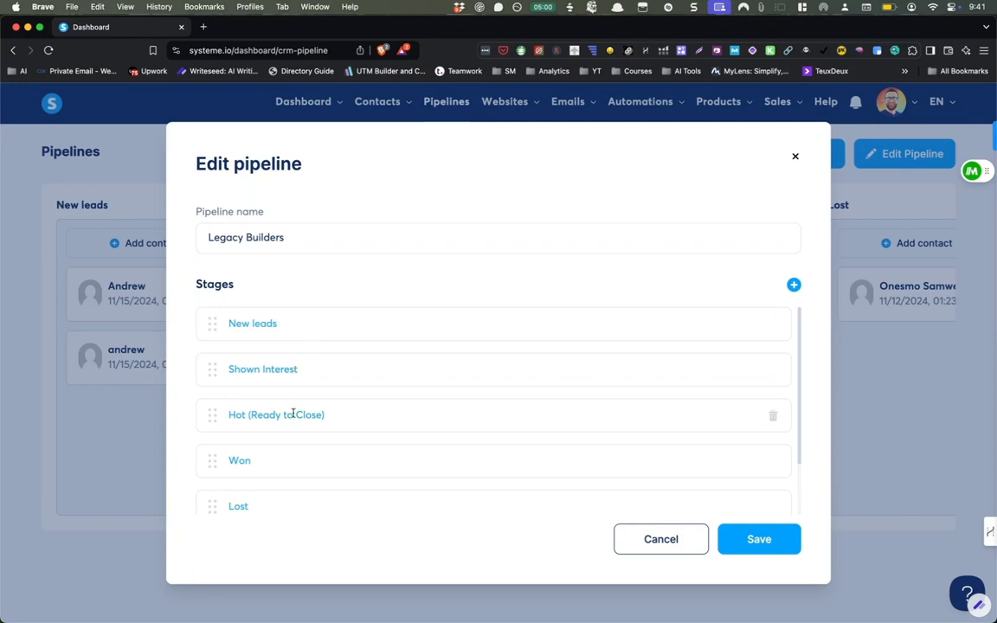
scroll("down", 3)
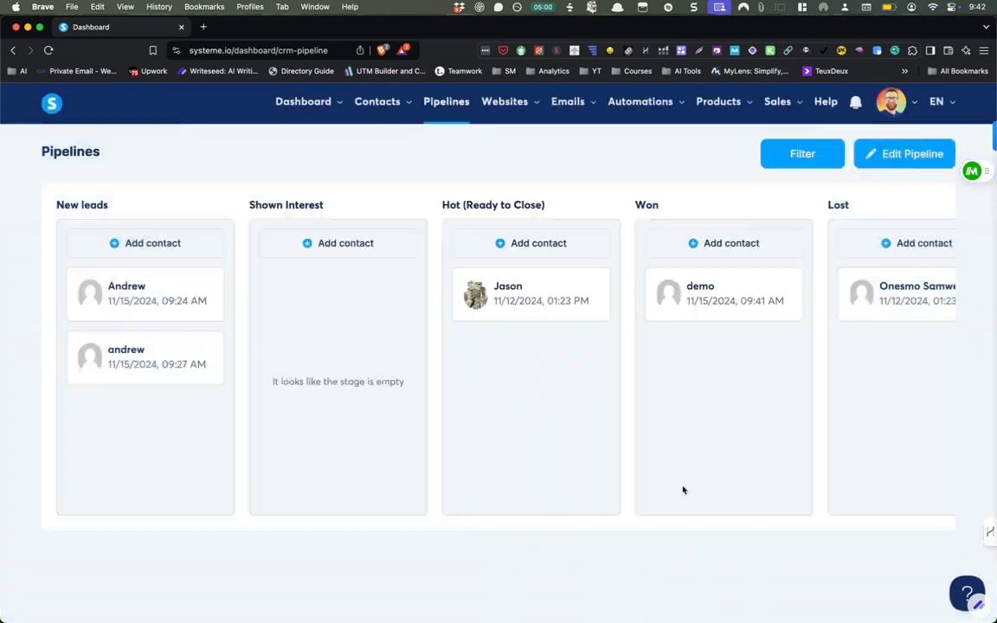
Review the LongTermFollowup stage, then start adding a contact to New leads.
scroll("right", 3)
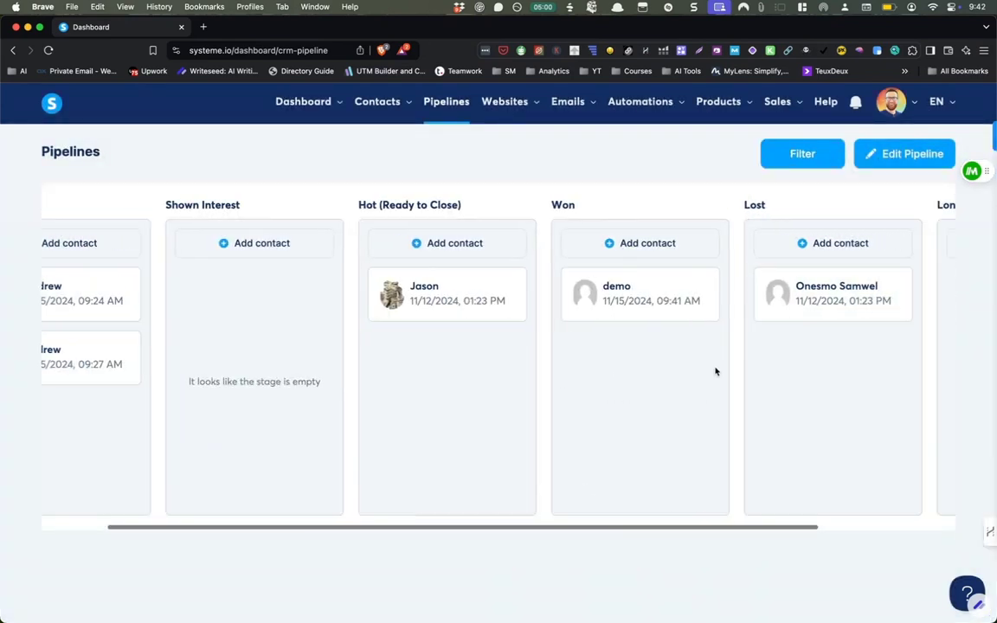
scroll("right", 3)
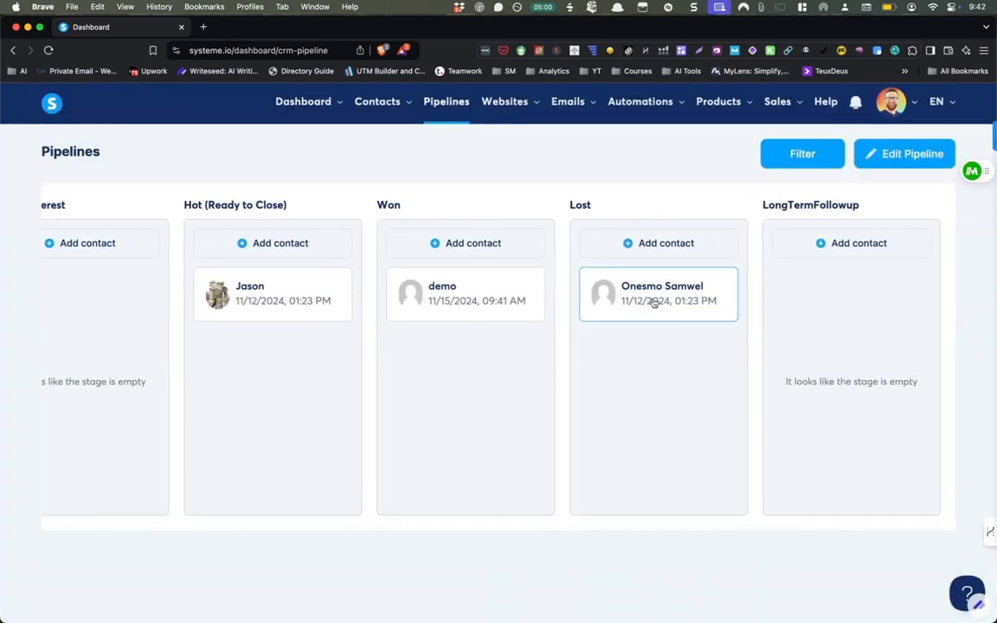
left_click_drag(658, 294, 851, 294)
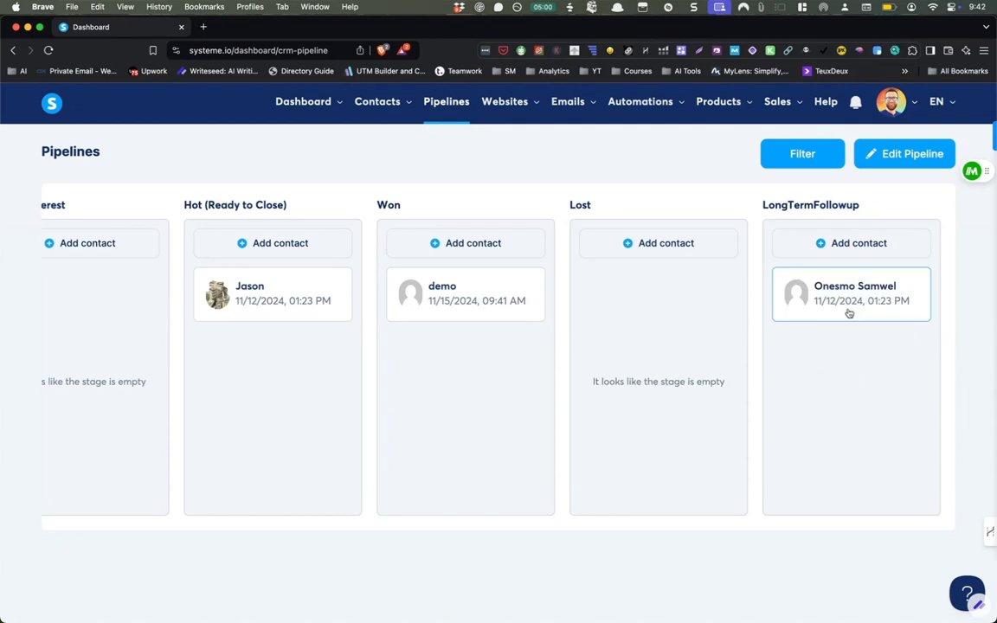
mouse_move(845, 301)
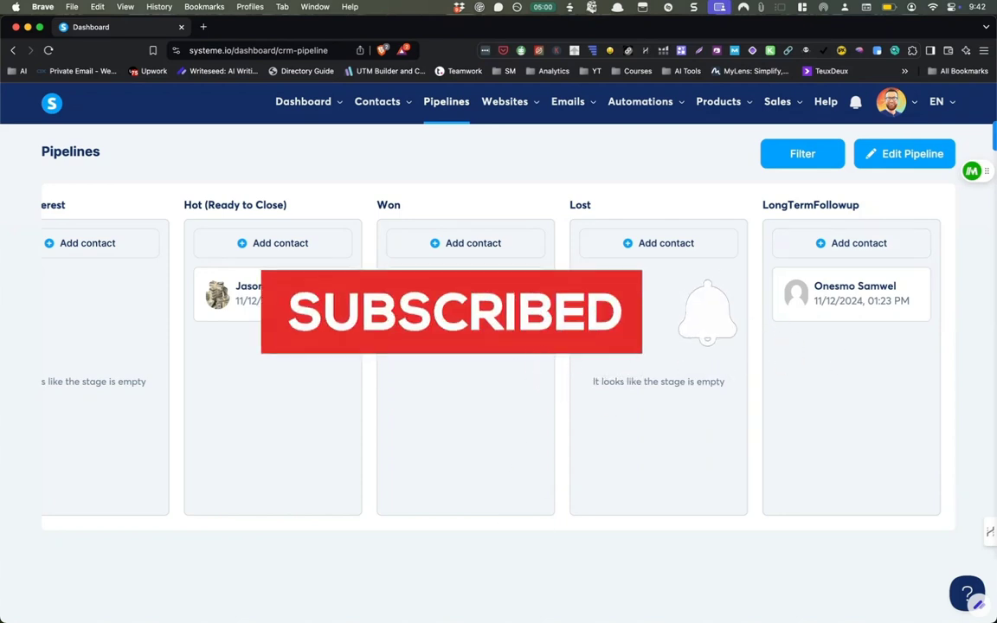
mouse_move(807, 348)
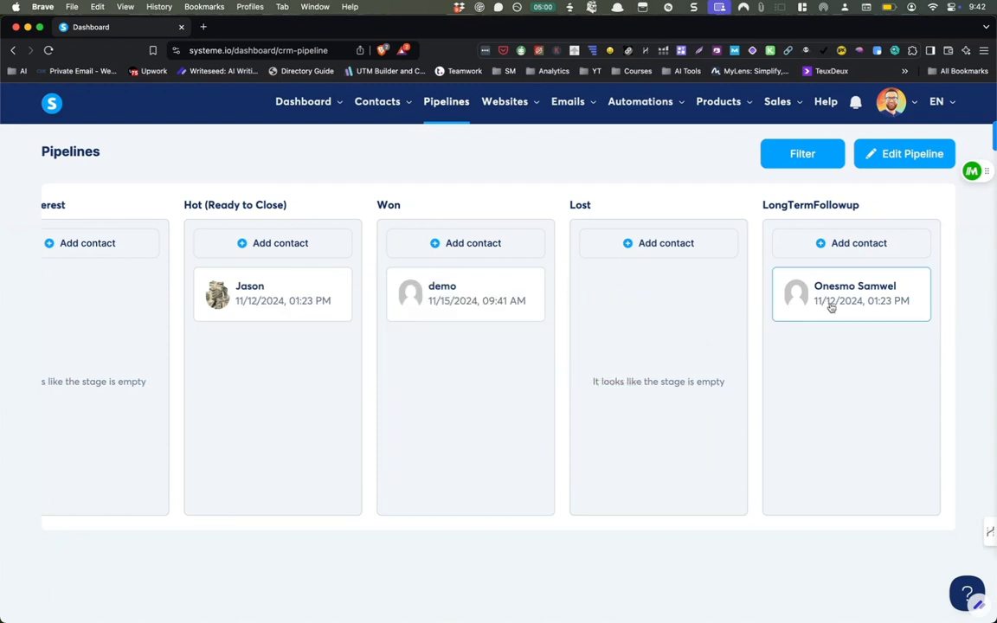
mouse_move(725, 305)
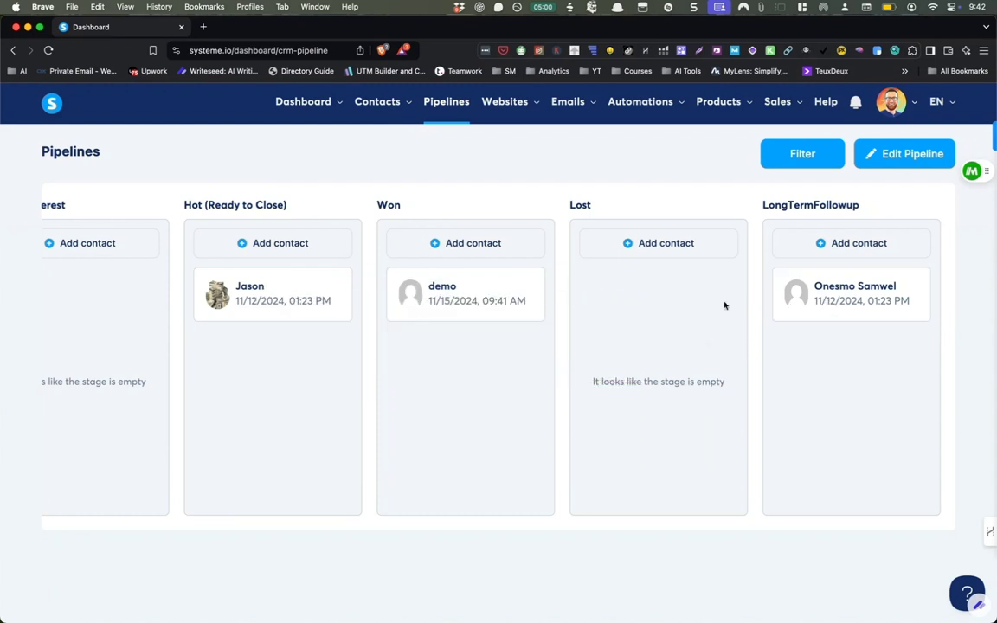
mouse_move(521, 353)
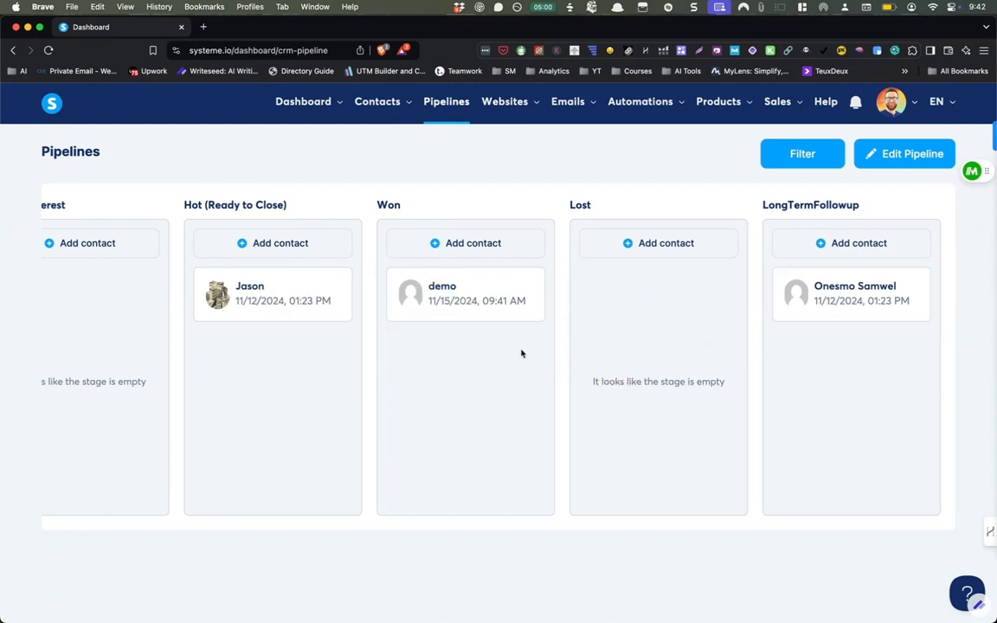
mouse_move(384, 345)
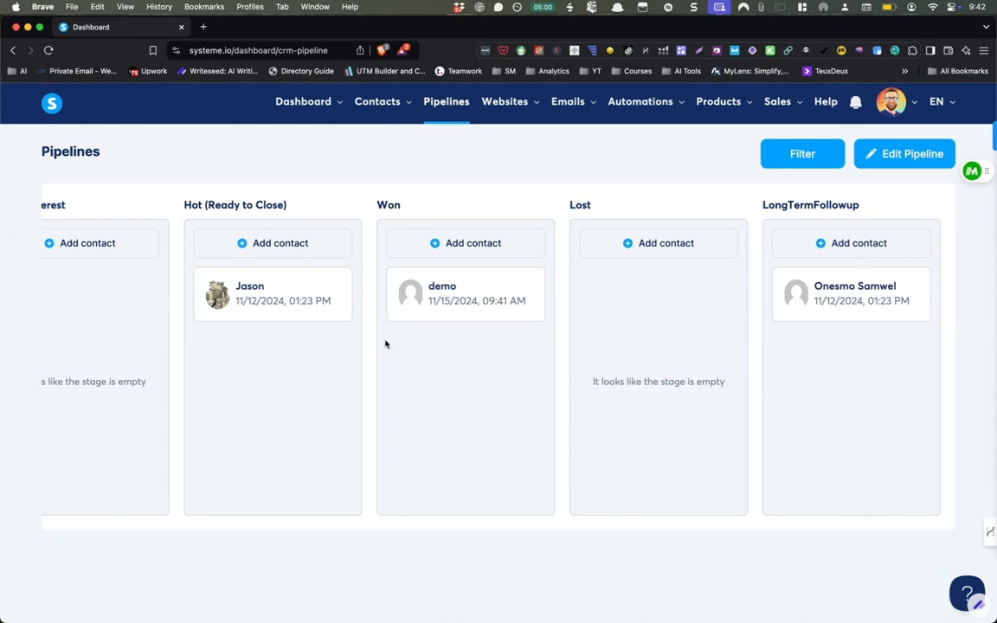
scroll("left", 3)
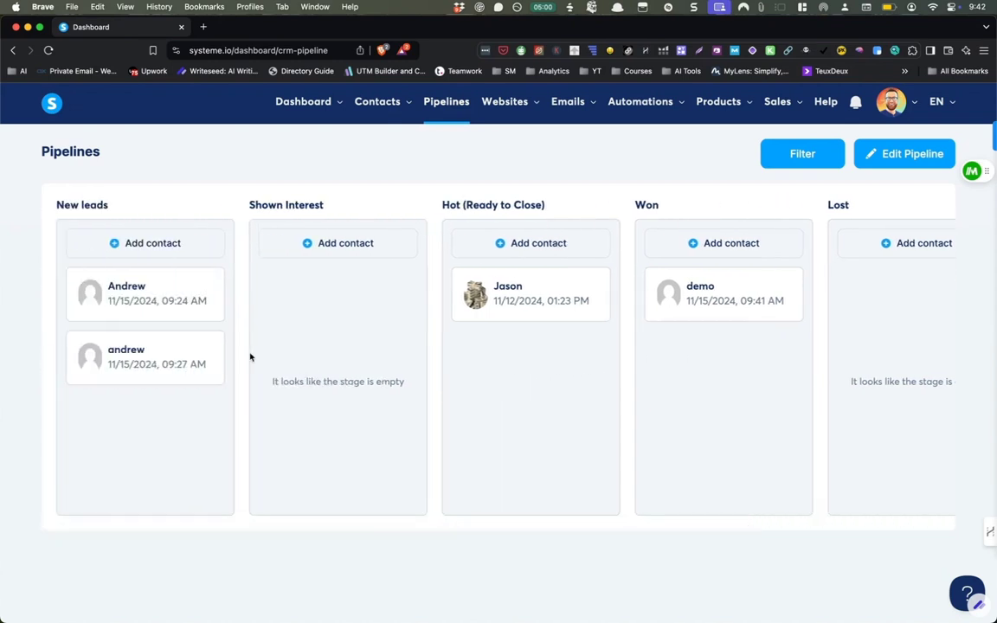
mouse_move(152, 242)
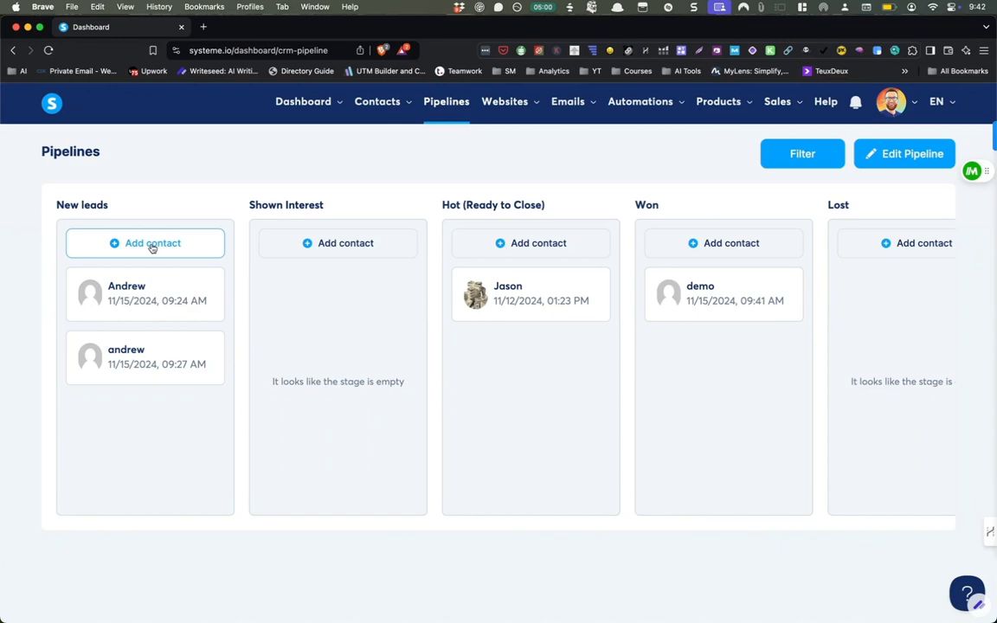
left_click(152, 242)
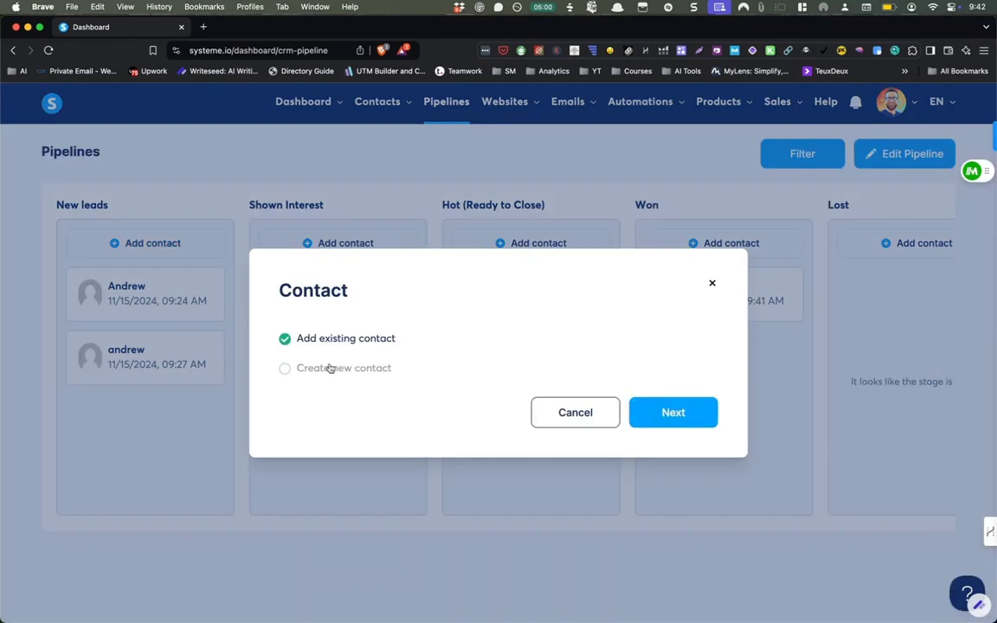
Choose Create new contact, reach its empty details form and close it unsaved.
left_click(284, 367)
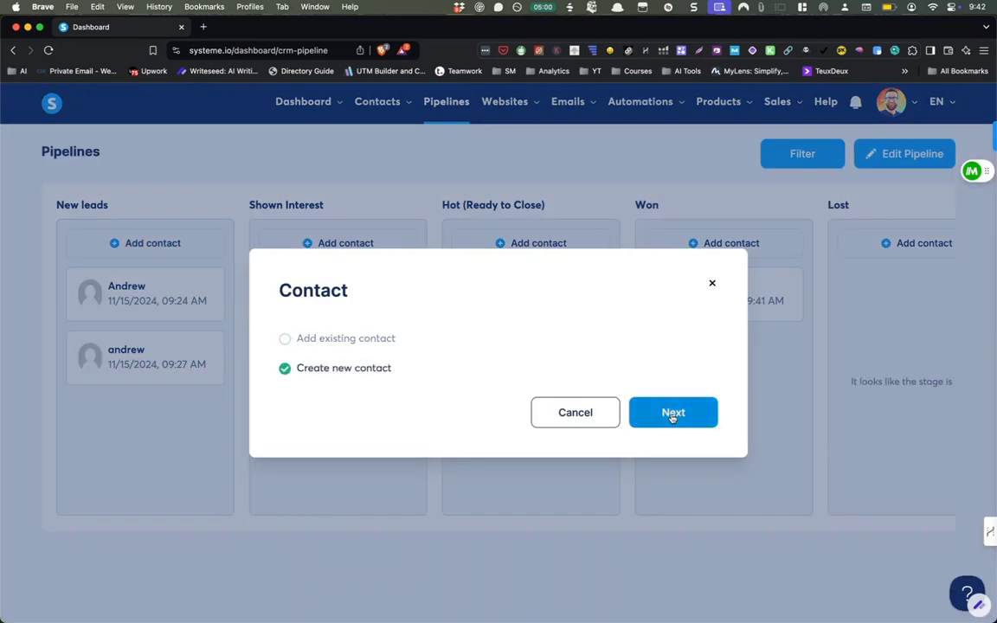
left_click(672, 412)
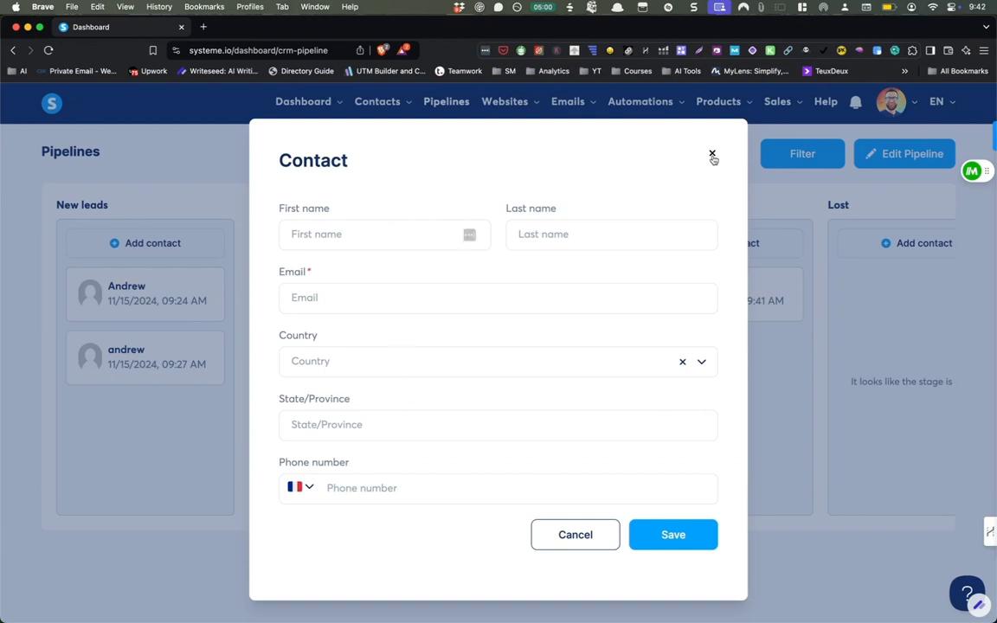
left_click(714, 154)
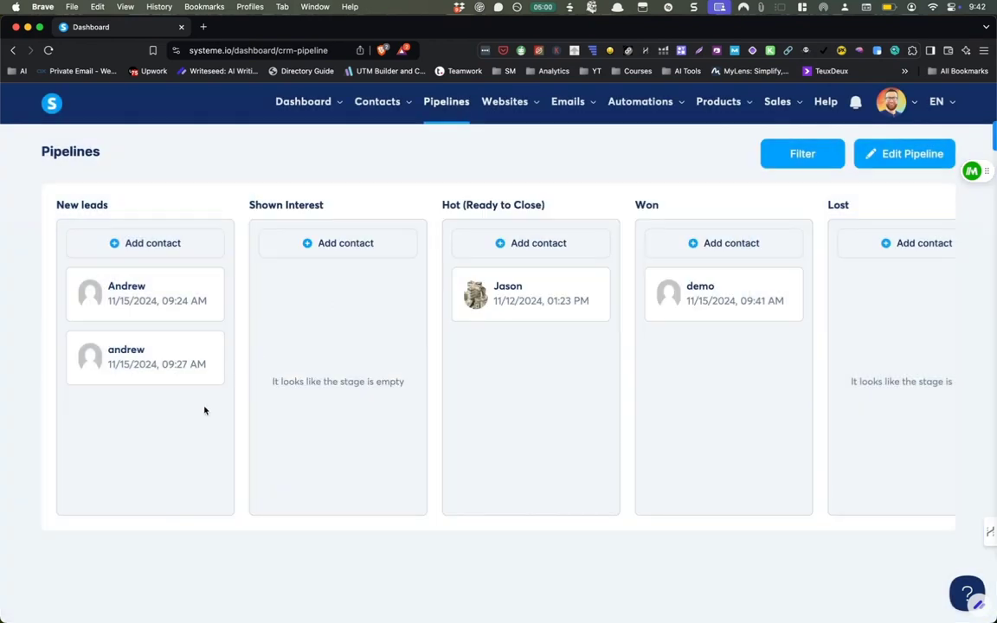
mouse_move(192, 331)
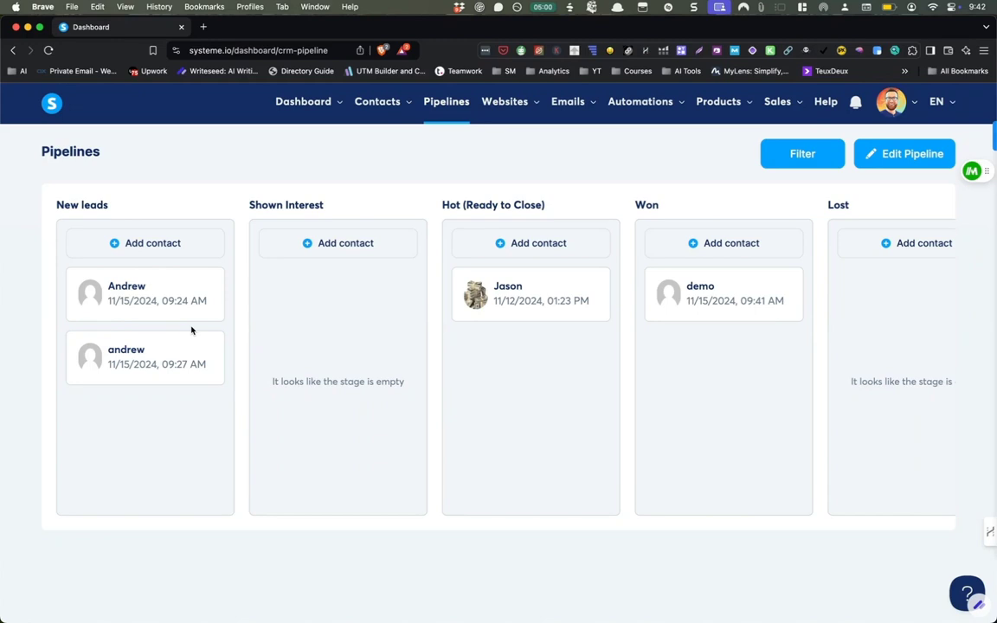
Look across the board's stages and select a New leads card.
left_click(506, 100)
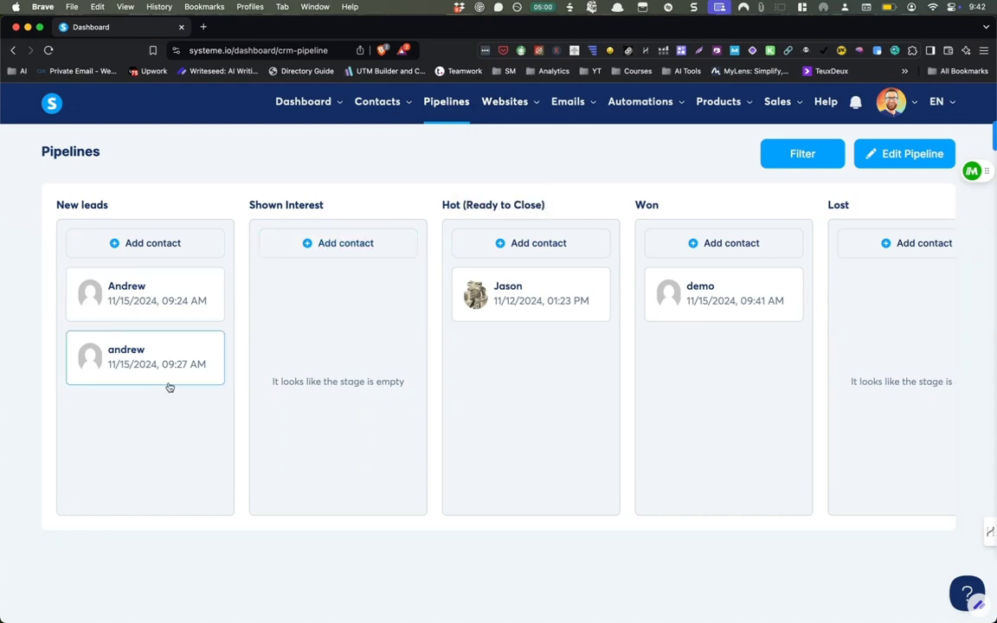
mouse_move(282, 281)
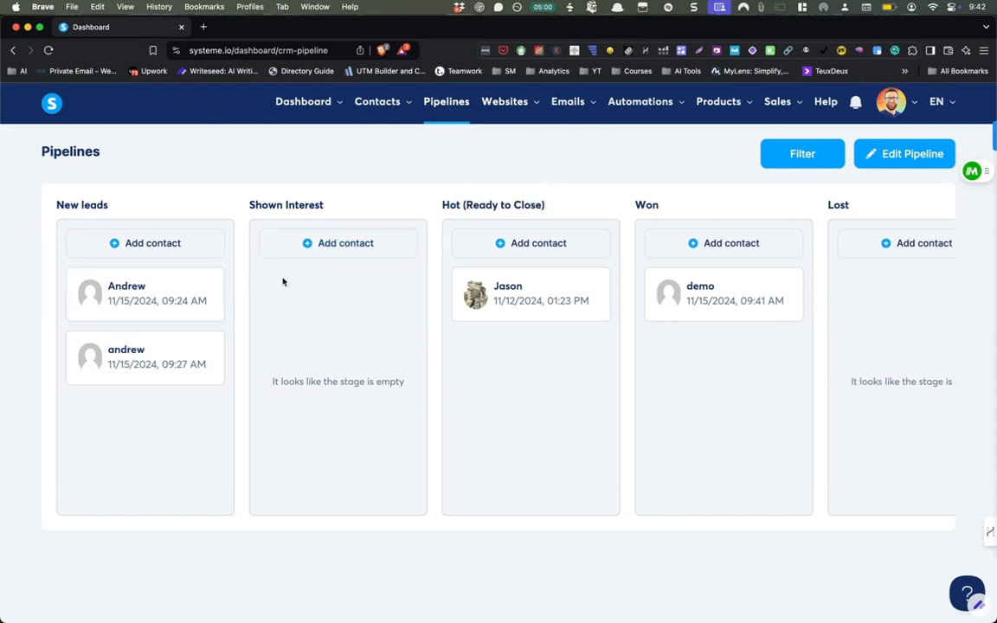
mouse_move(407, 259)
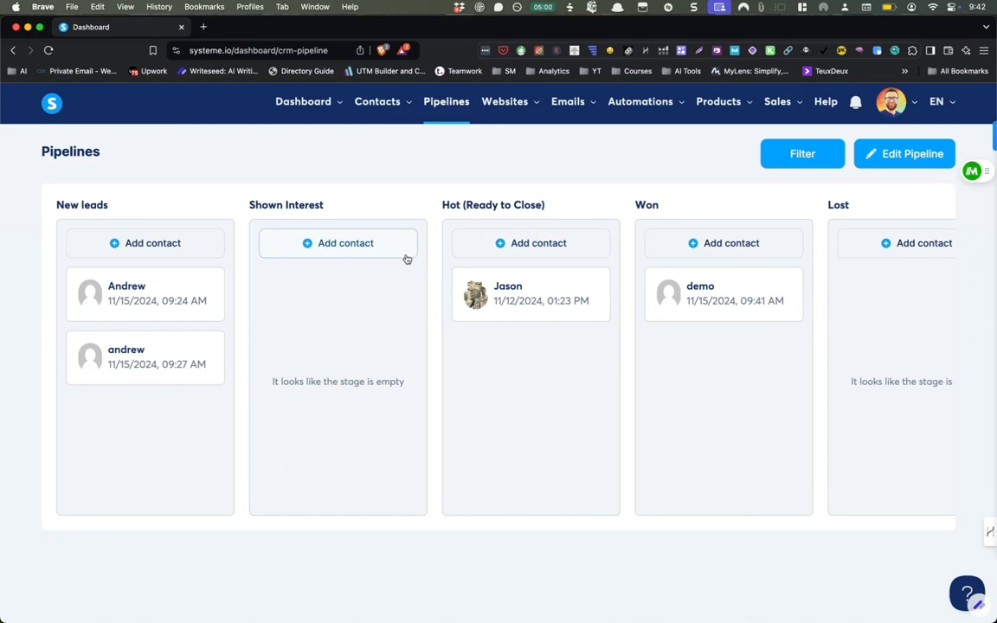
mouse_move(337, 290)
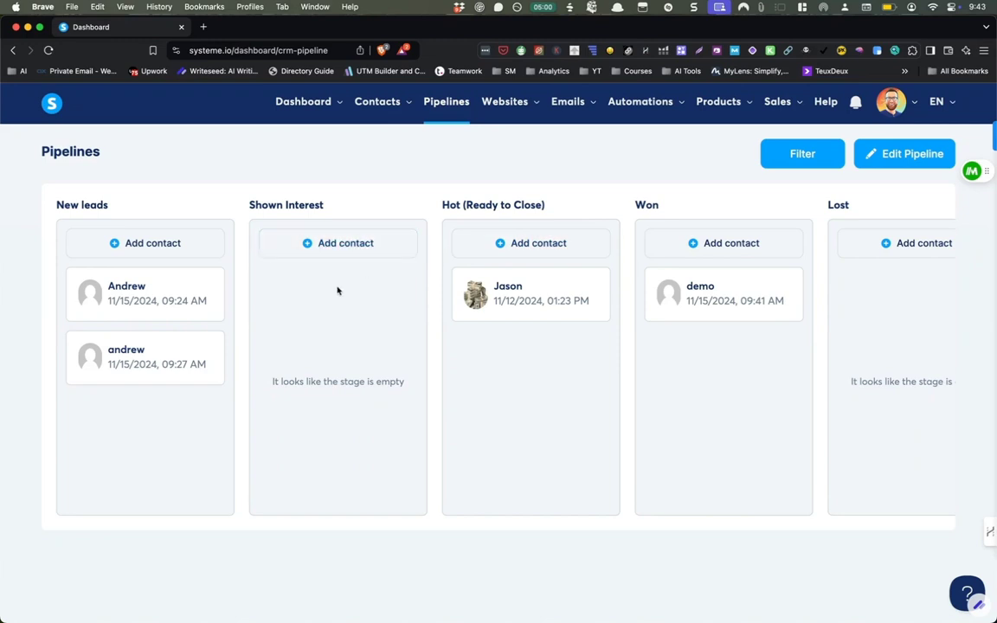
mouse_move(364, 324)
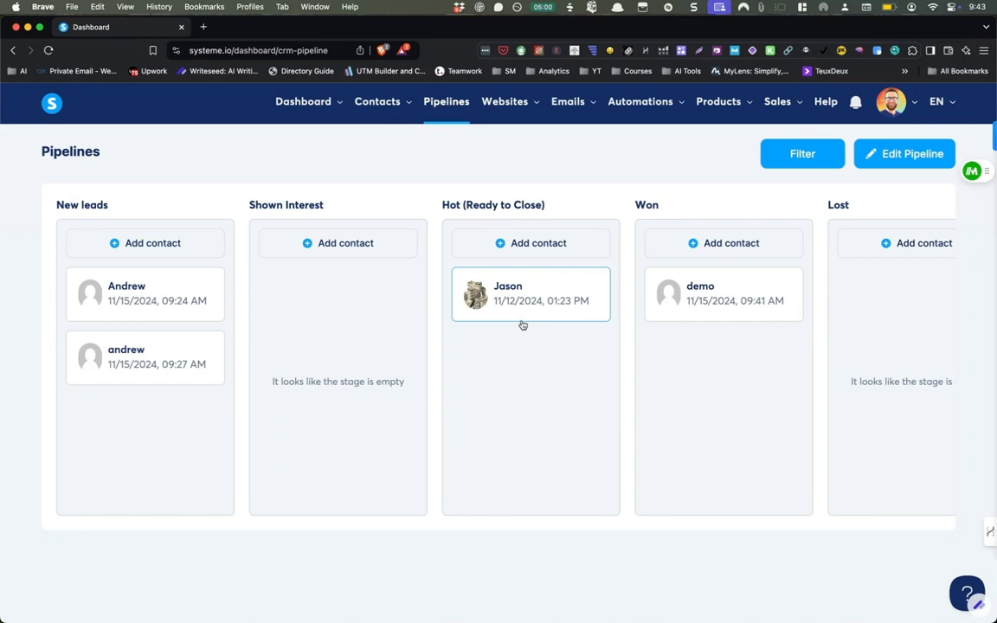
mouse_move(557, 335)
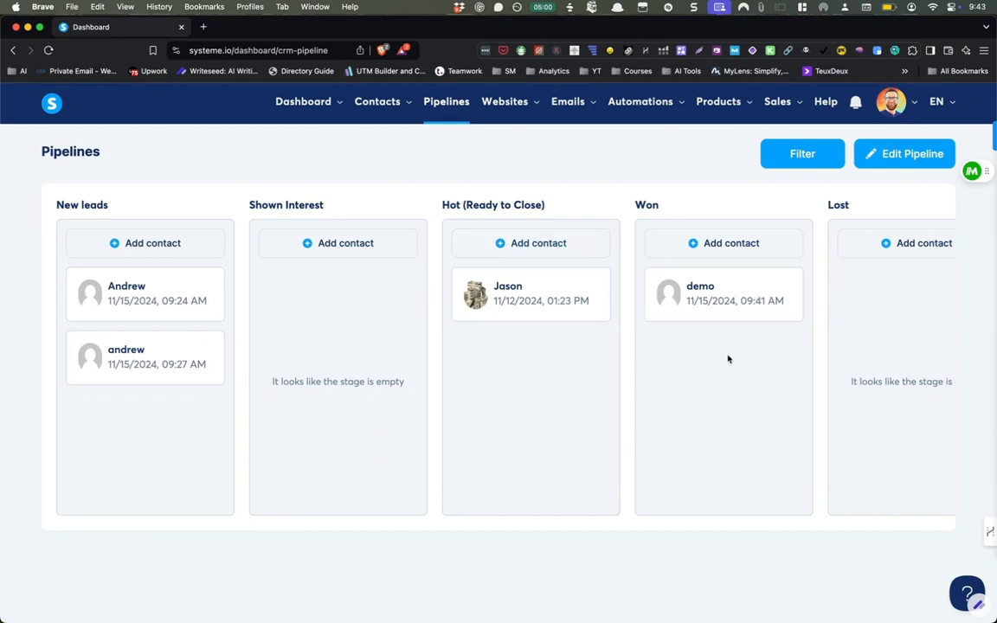
scroll("right", 3)
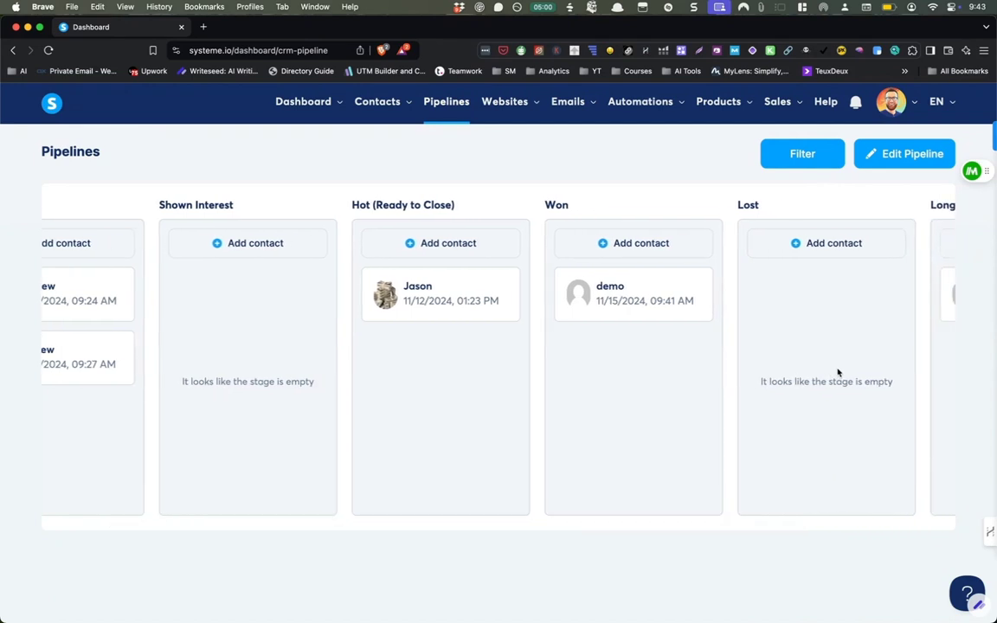
scroll("left", 3)
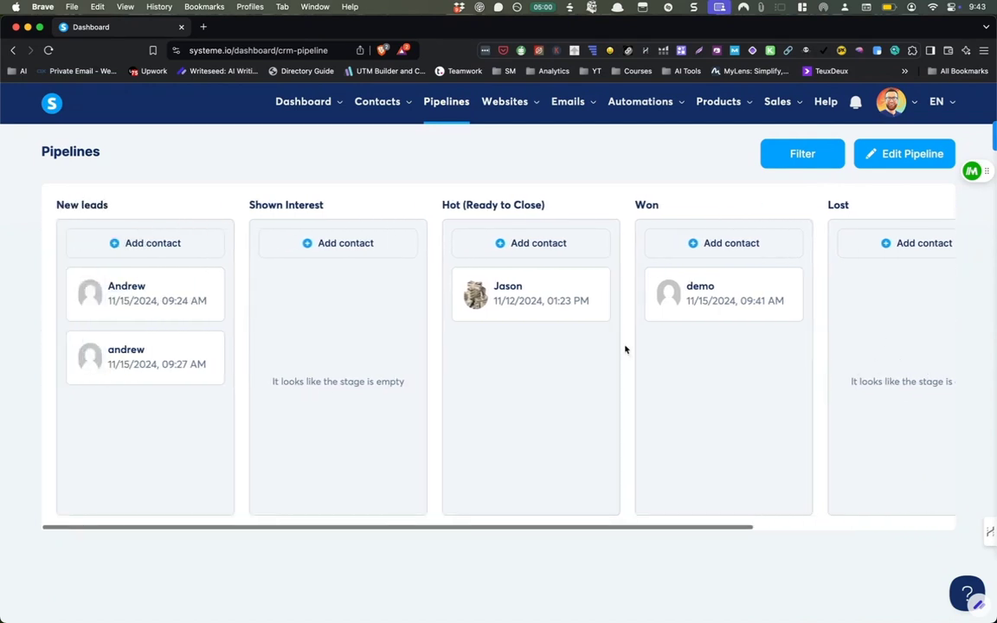
left_click(145, 357)
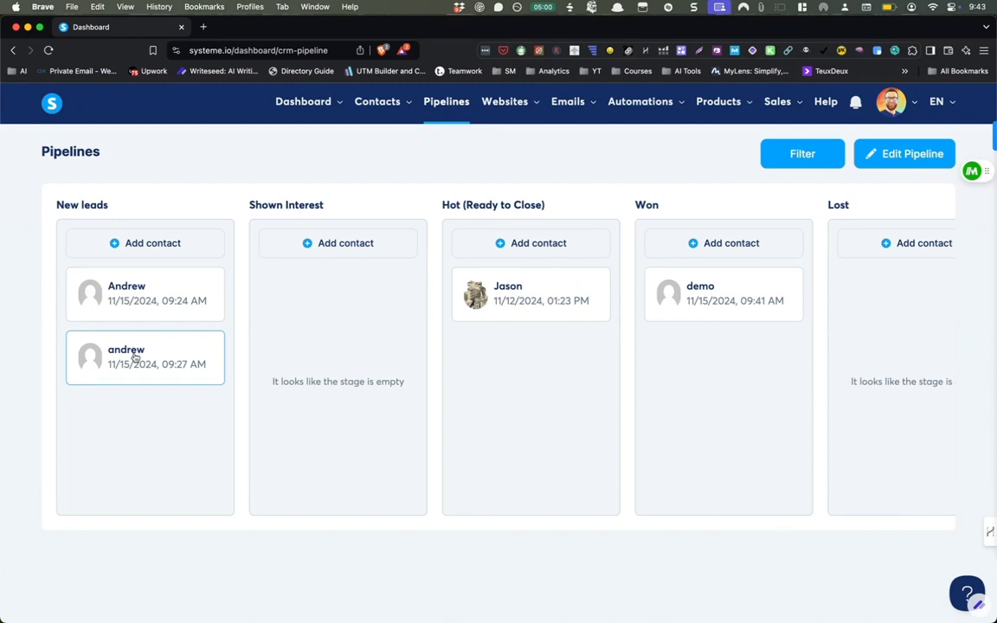
Save a note 'Talked about baseball. Yankees.' on the second New leads contact.
left_click(126, 357)
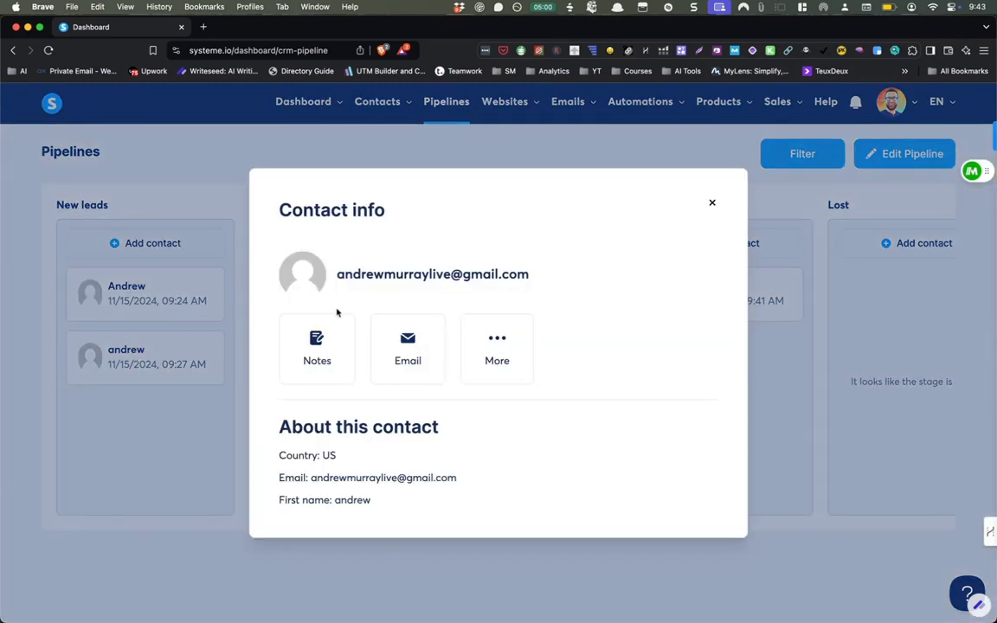
mouse_move(501, 221)
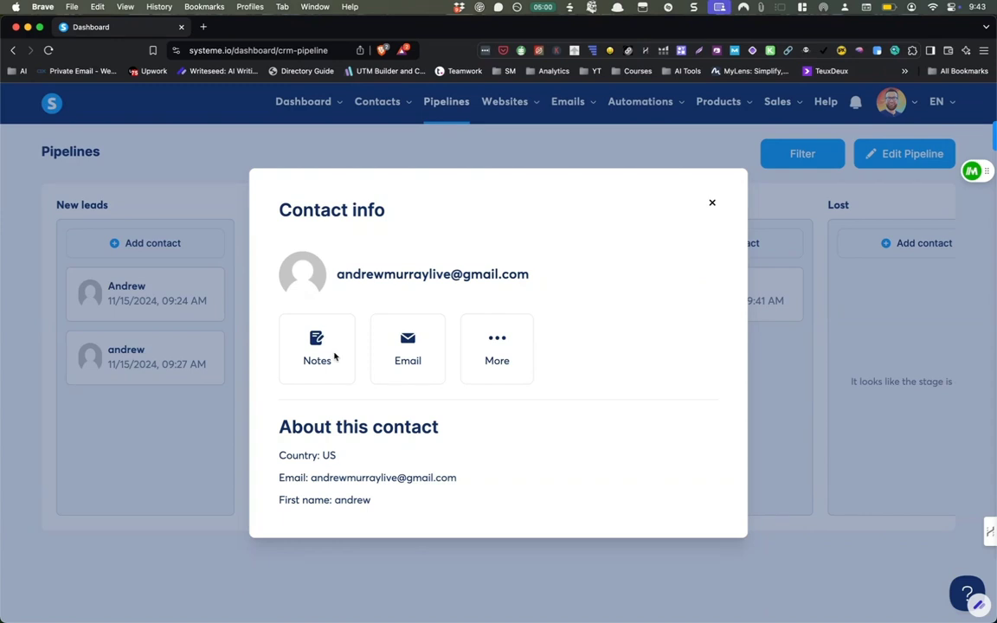
left_click(317, 346)
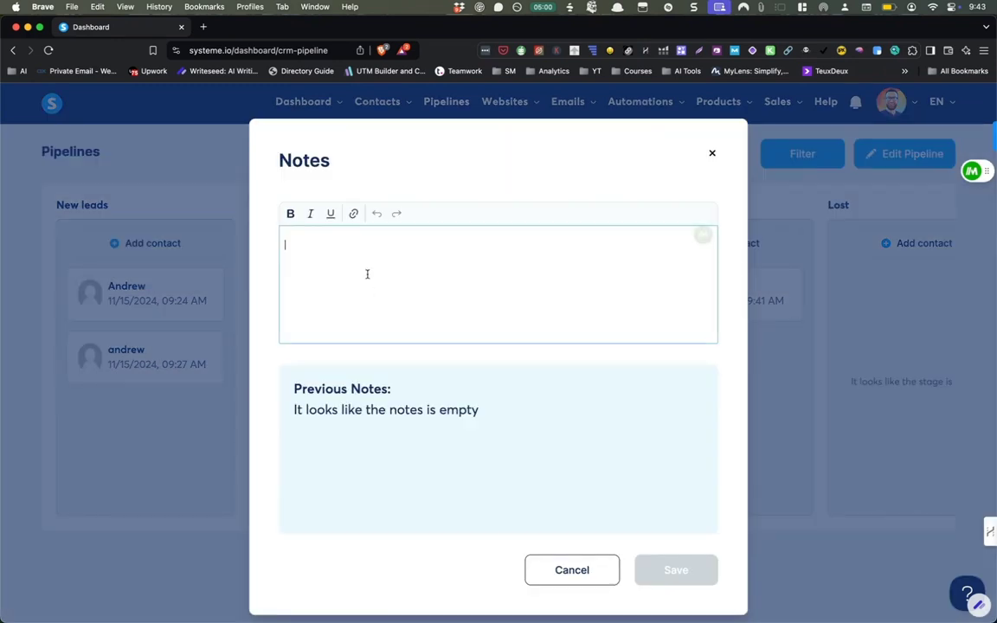
type("Talked abou")
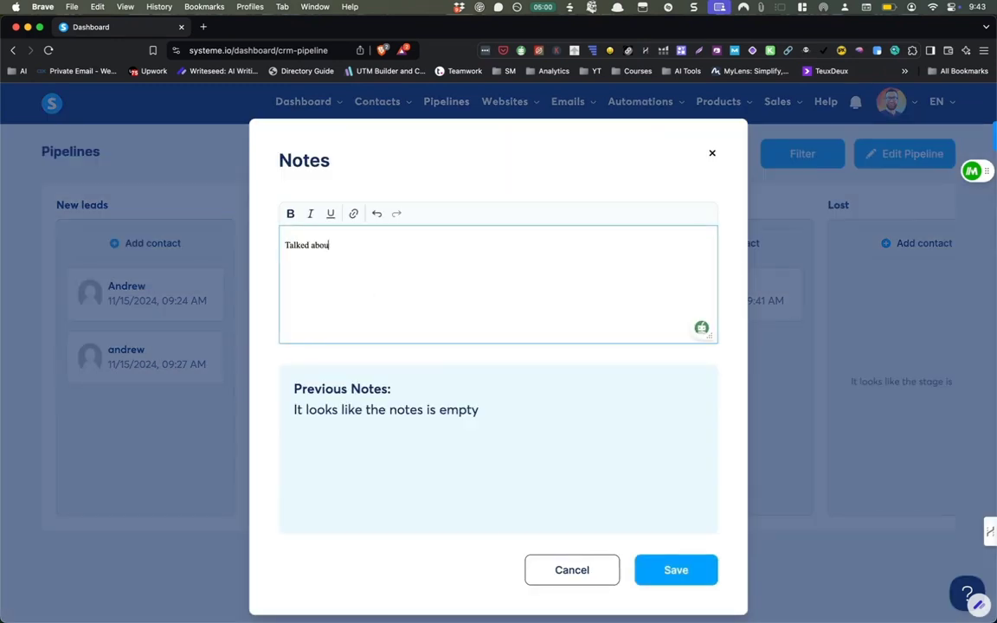
type("baseball.")
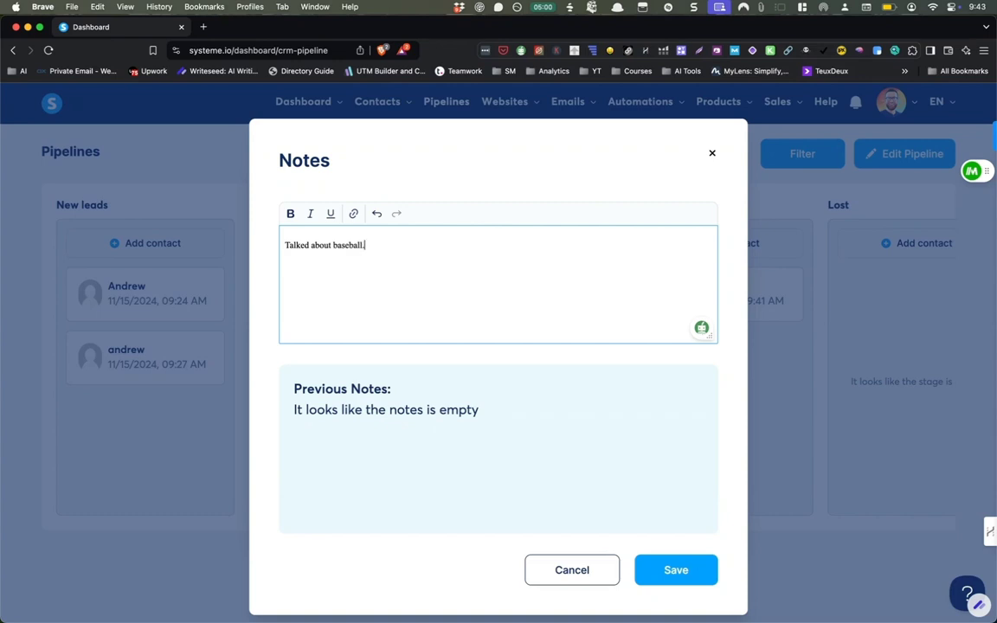
type("Yankees.")
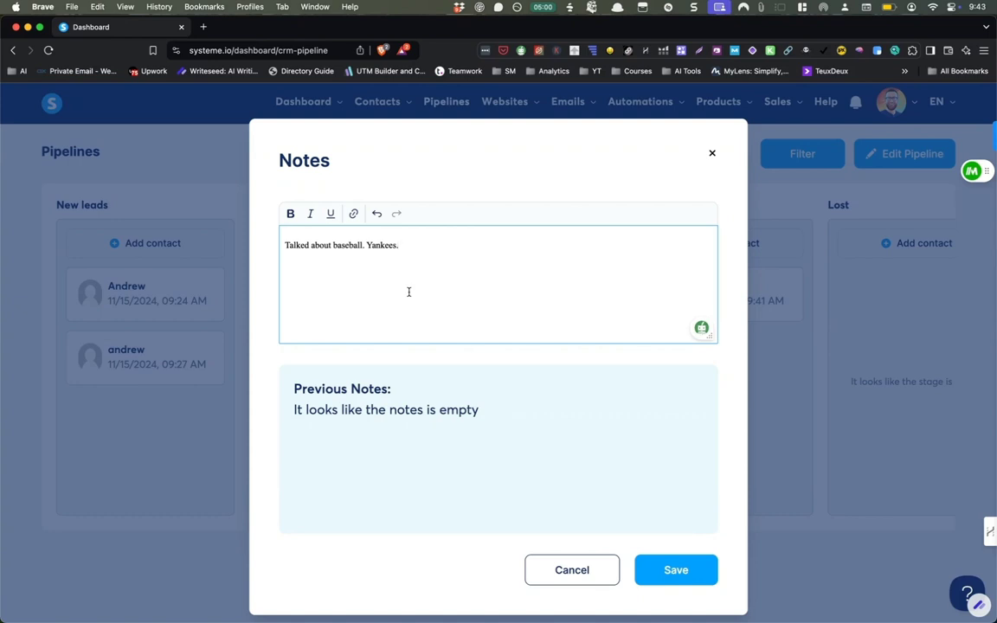
left_click(675, 569)
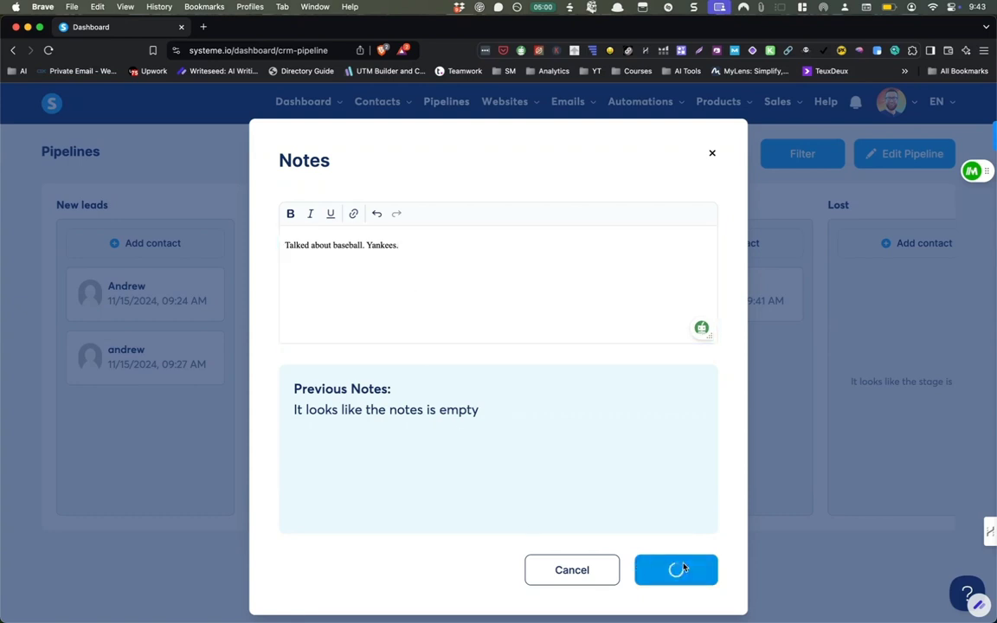
left_click(675, 570)
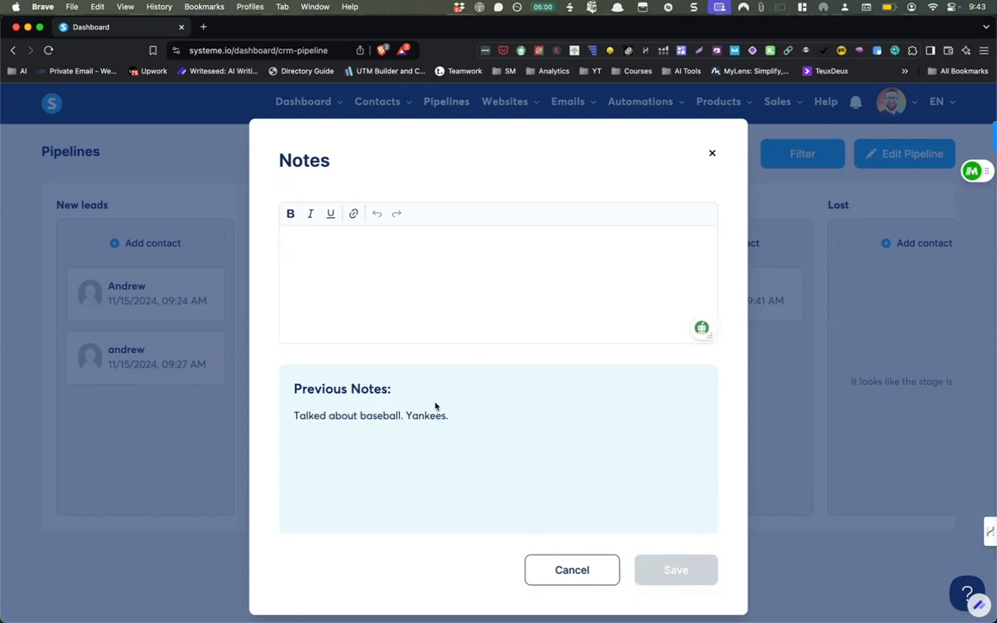
Write a second note 'Nov 20 followup. no answer'.
left_click(360, 274)
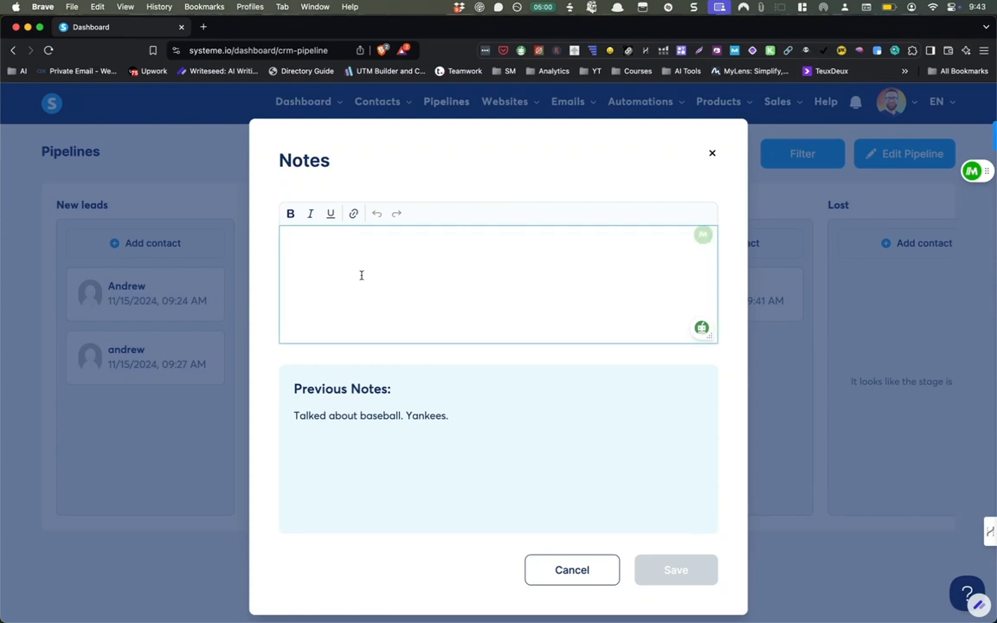
mouse_move(572, 570)
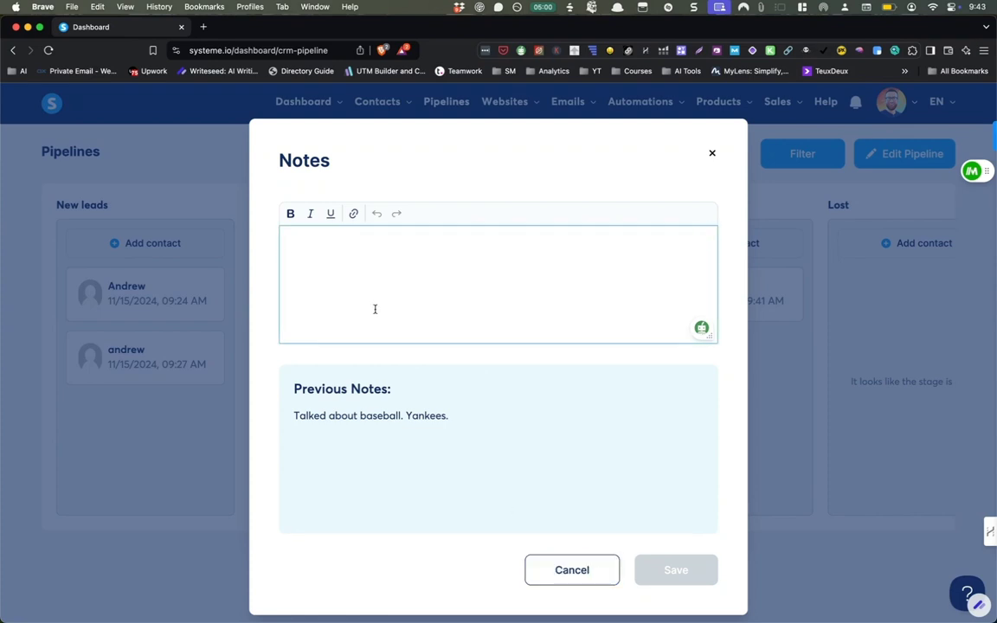
type("Nov 20 followup. no answer")
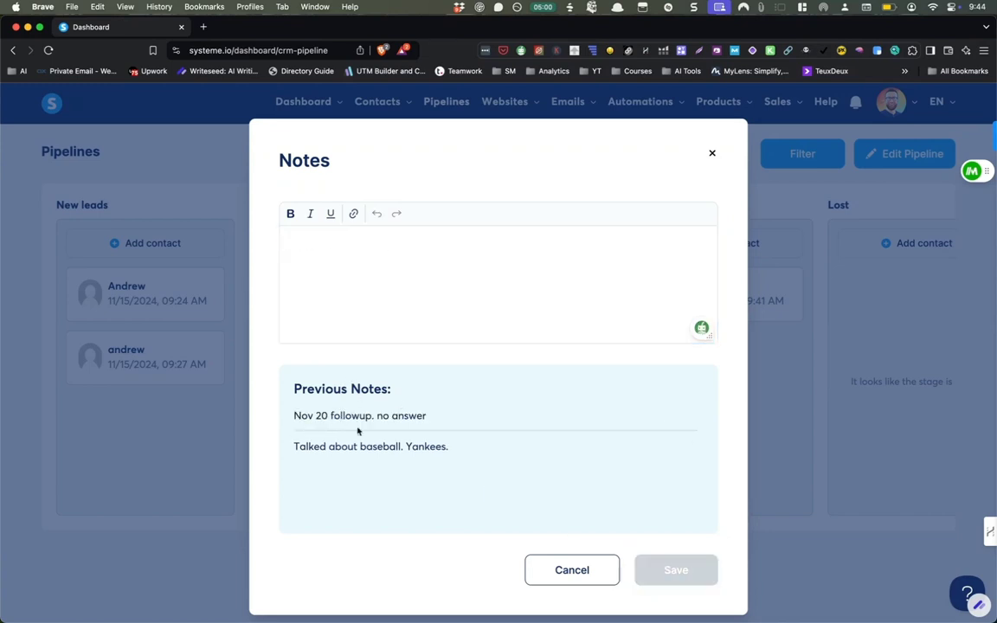
mouse_move(360, 416)
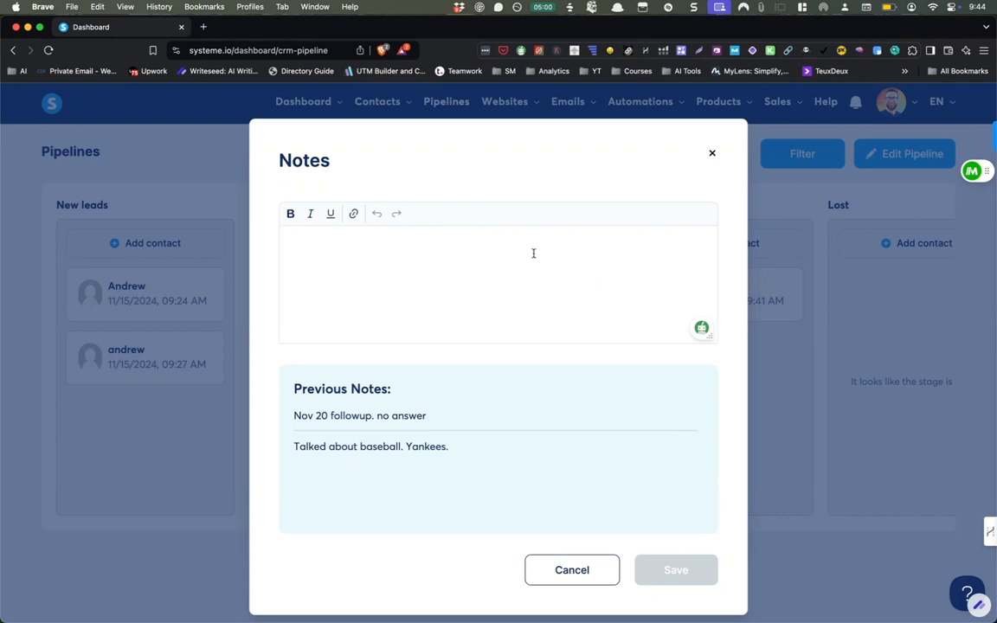
mouse_move(353, 215)
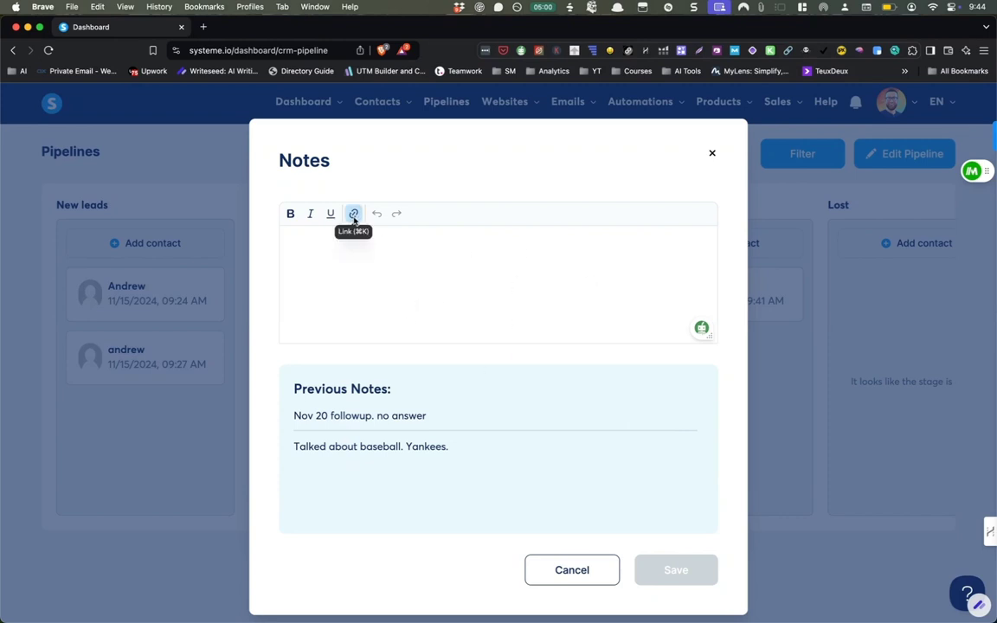
mouse_move(666, 162)
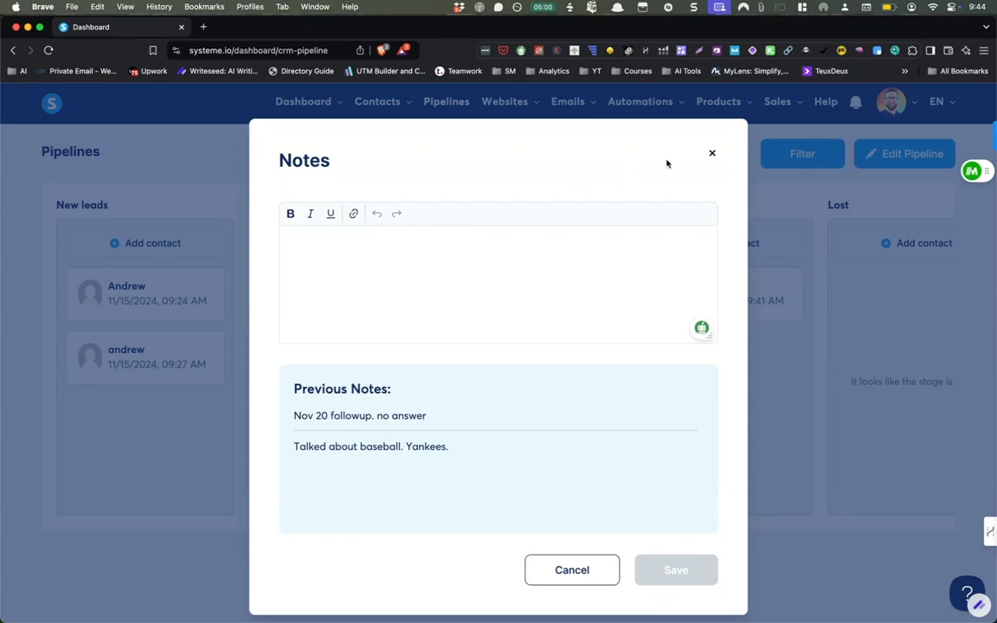
mouse_move(714, 152)
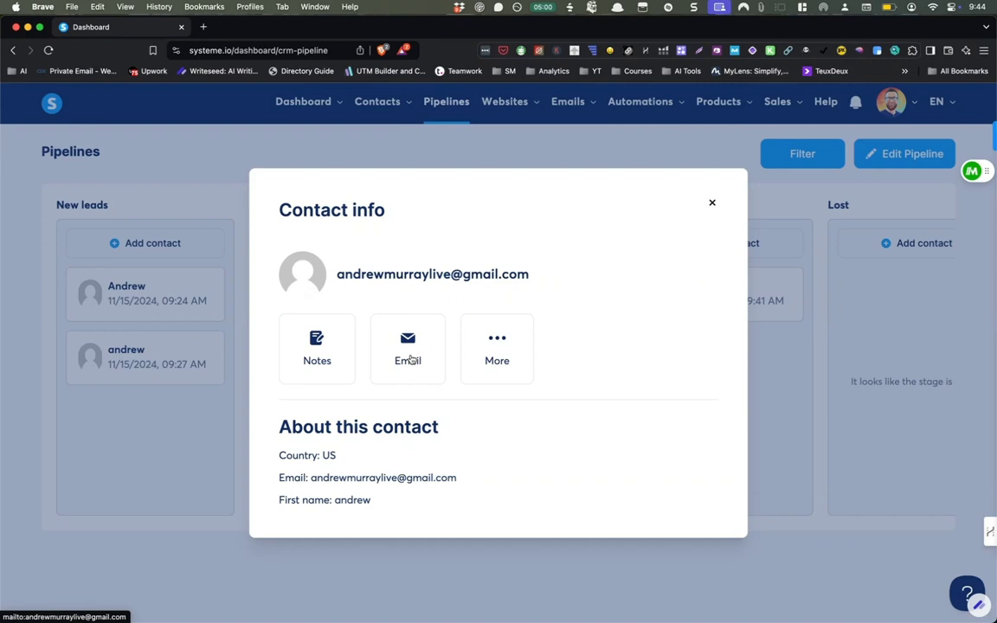
mouse_move(496, 346)
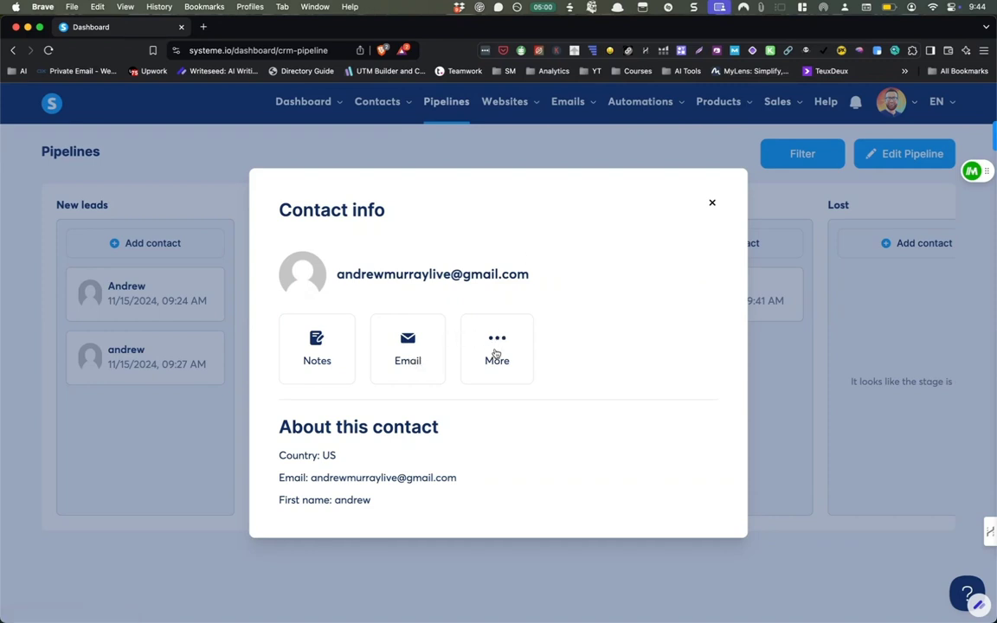
mouse_move(497, 351)
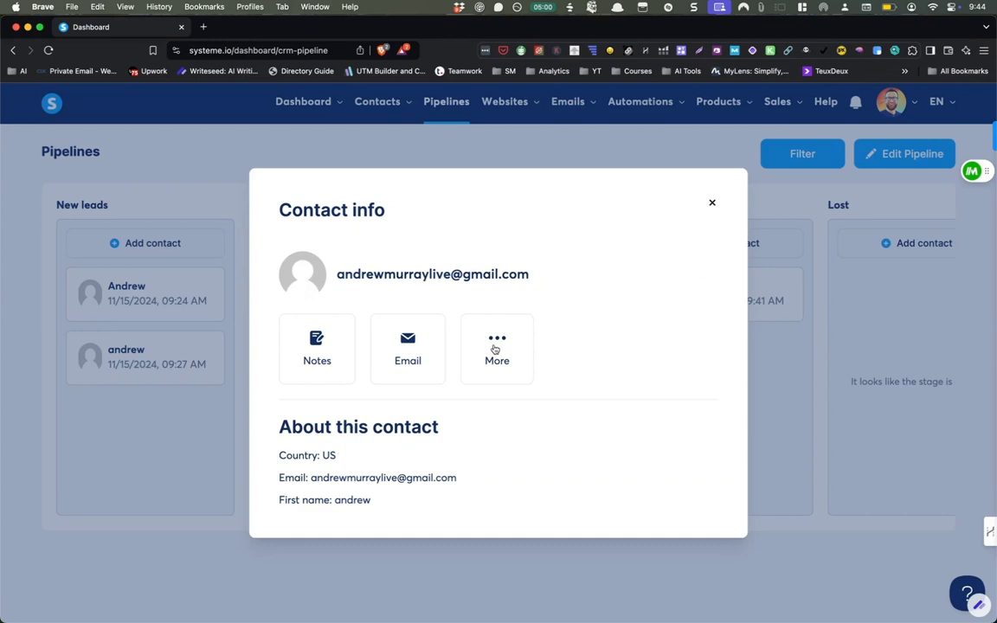
Show the More actions with Remove Contact and Open Contact for the lead.
left_click(497, 350)
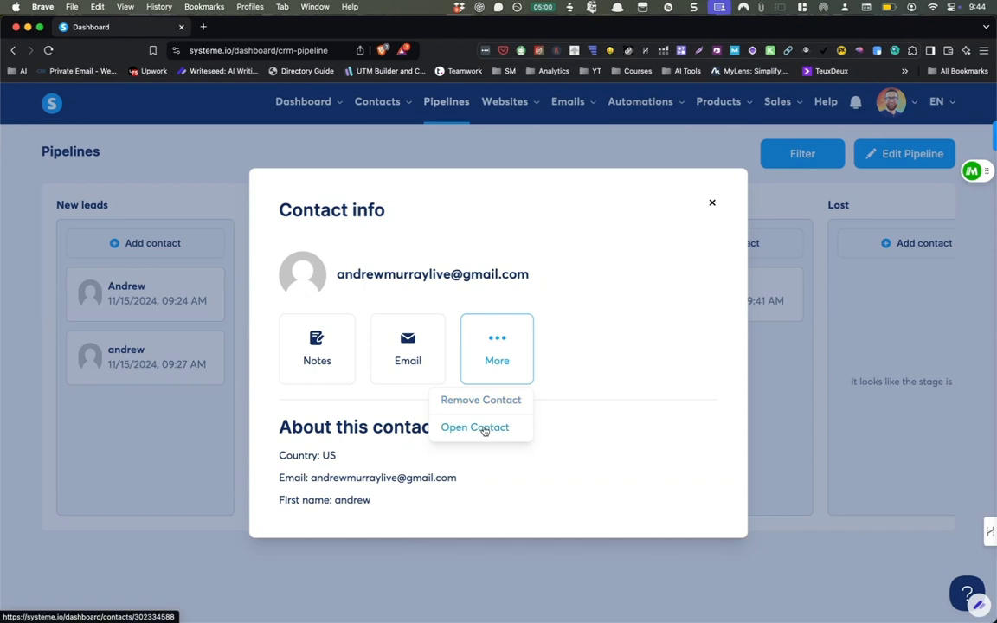
left_click(474, 426)
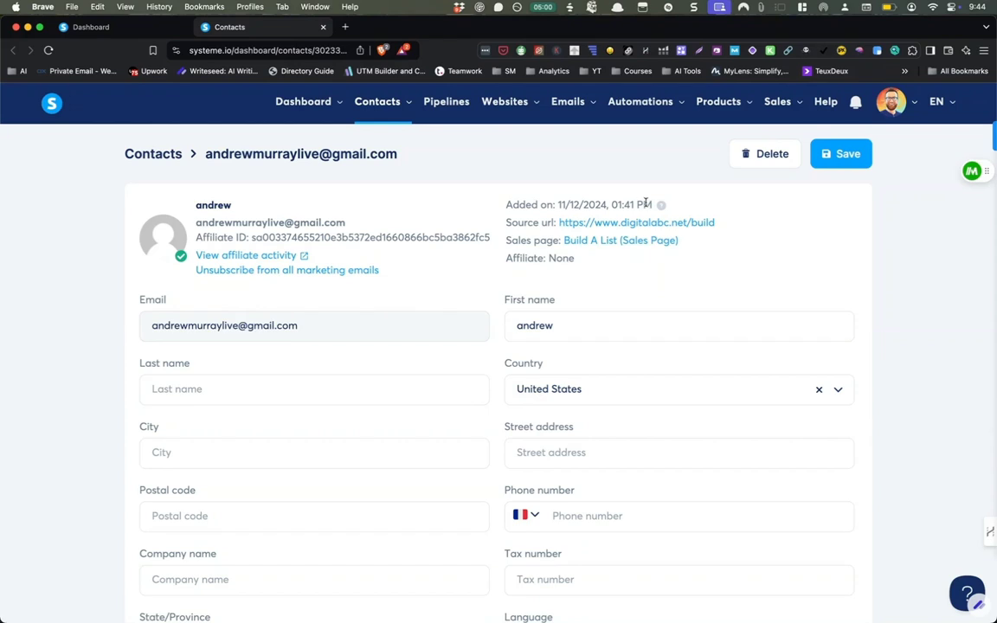
mouse_move(696, 223)
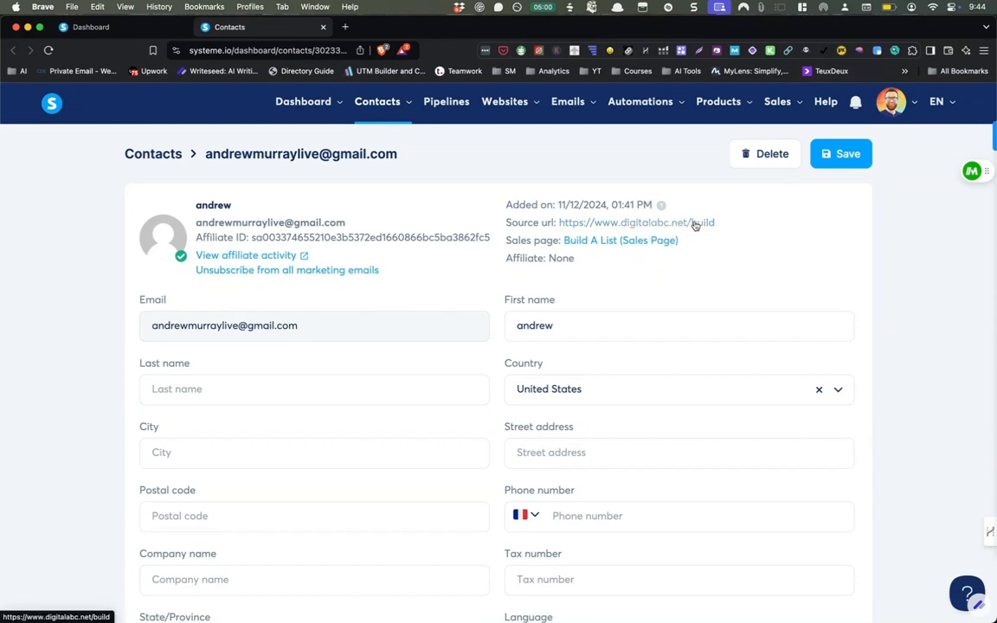
mouse_move(725, 246)
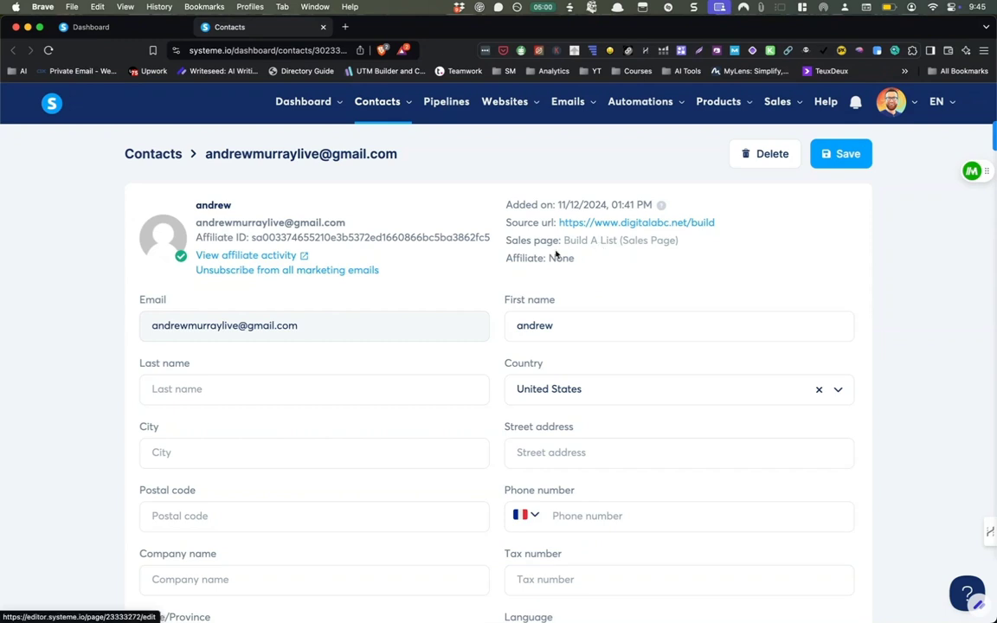
scroll("down", 3)
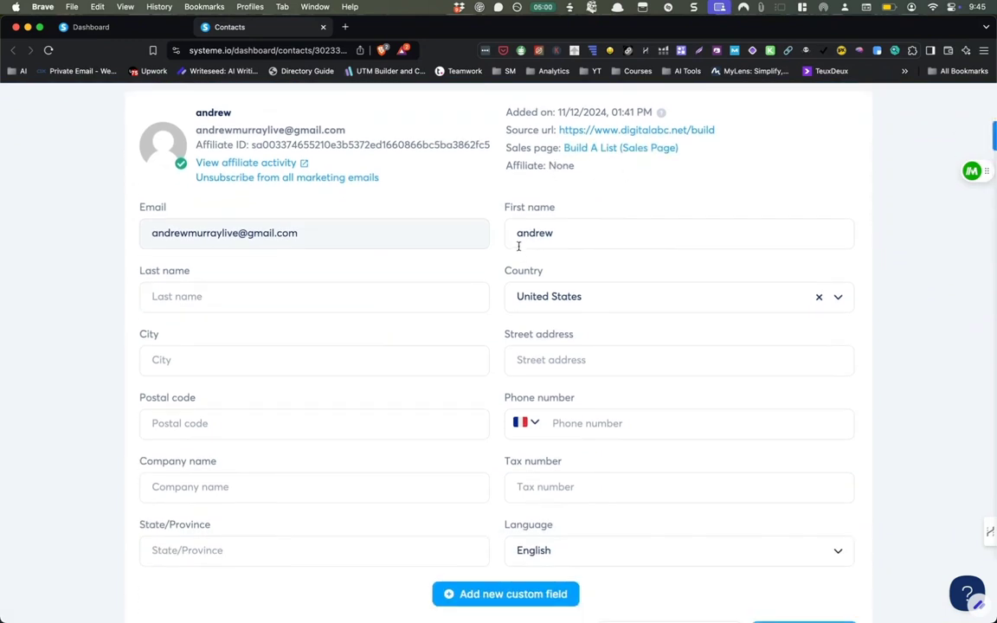
left_click(679, 232)
type("A")
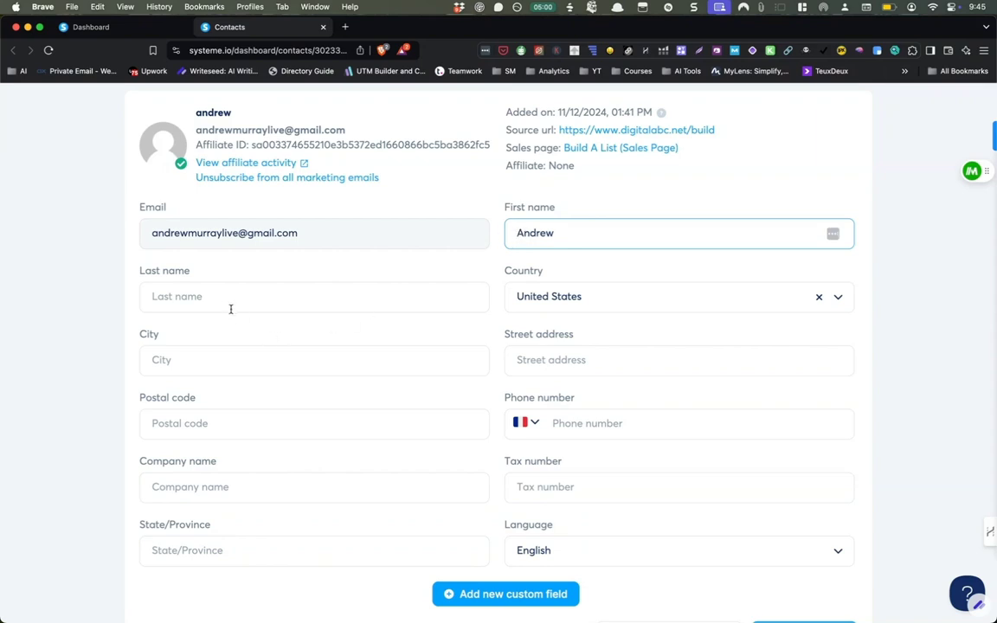
type("Murr")
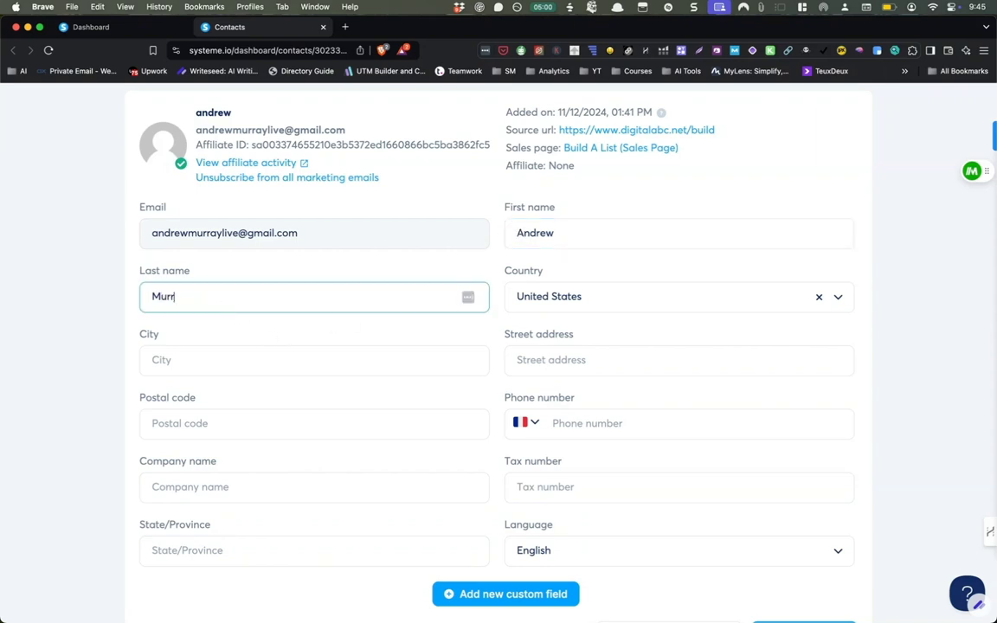
left_click(316, 360)
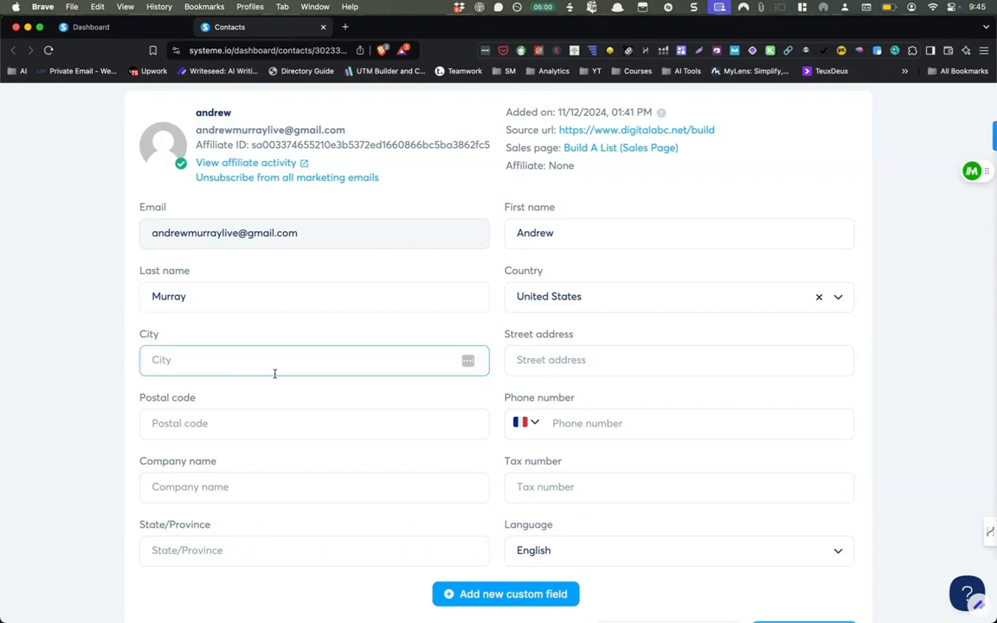
scroll("down", 3)
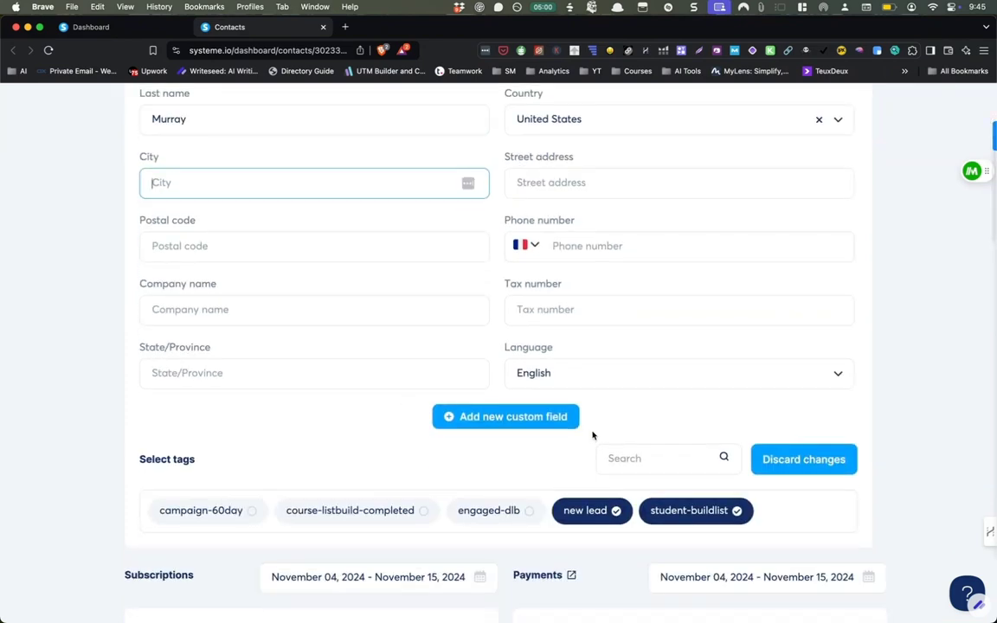
scroll("down", 3)
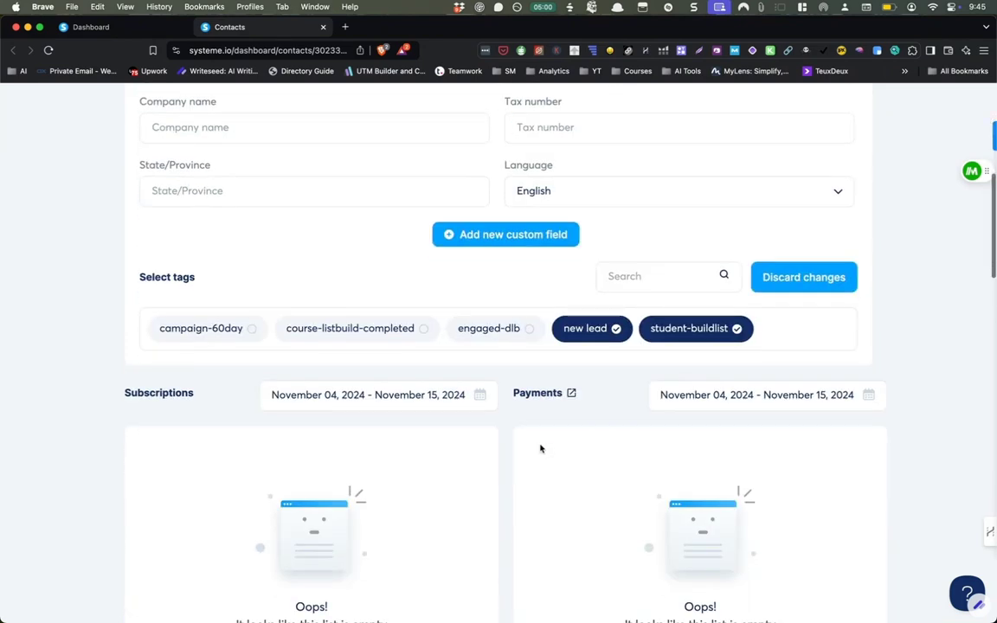
mouse_move(589, 396)
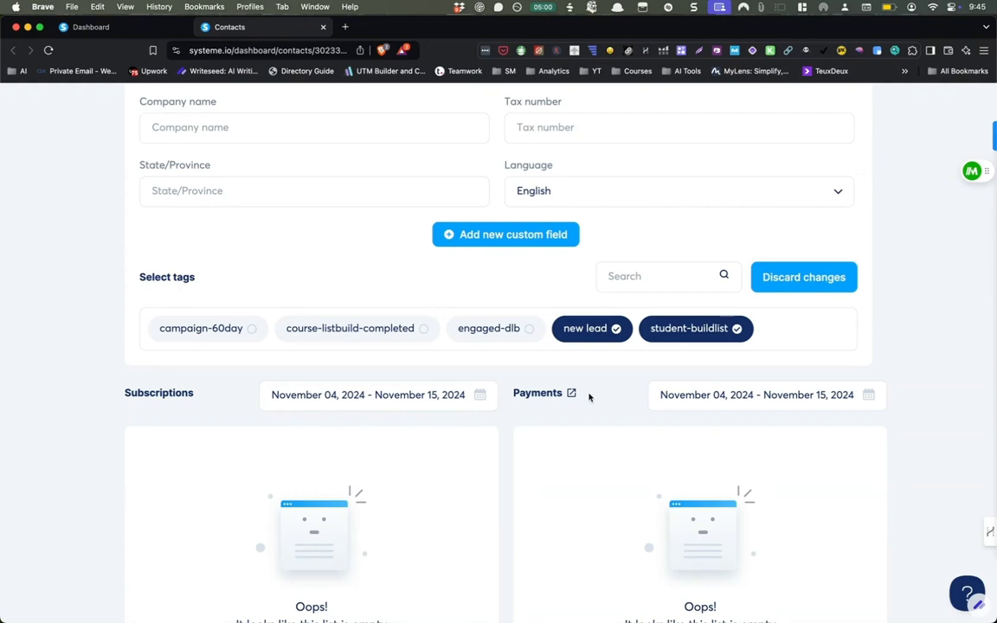
mouse_move(602, 338)
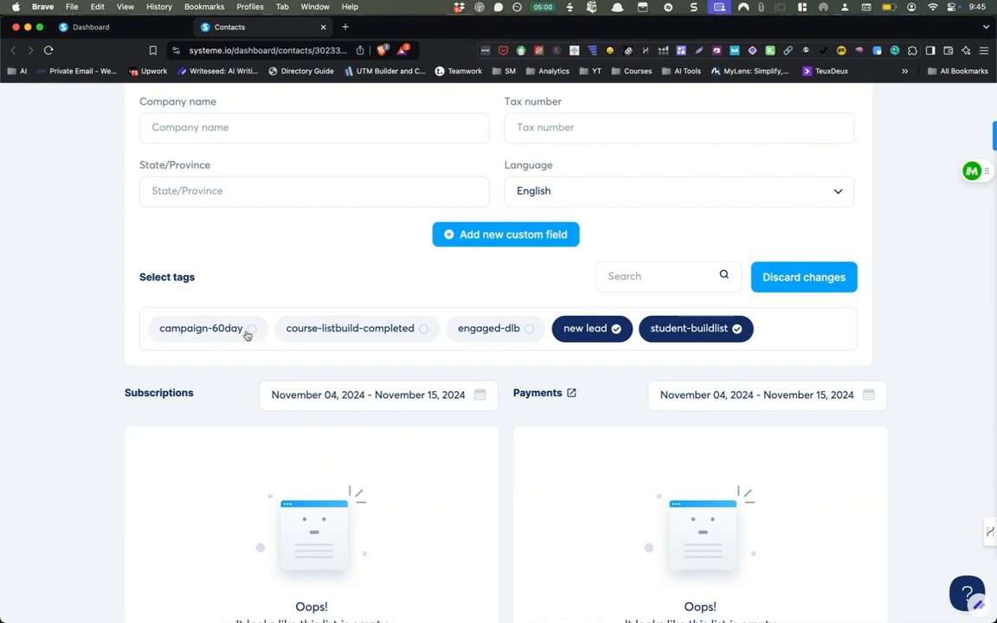
left_click(201, 329)
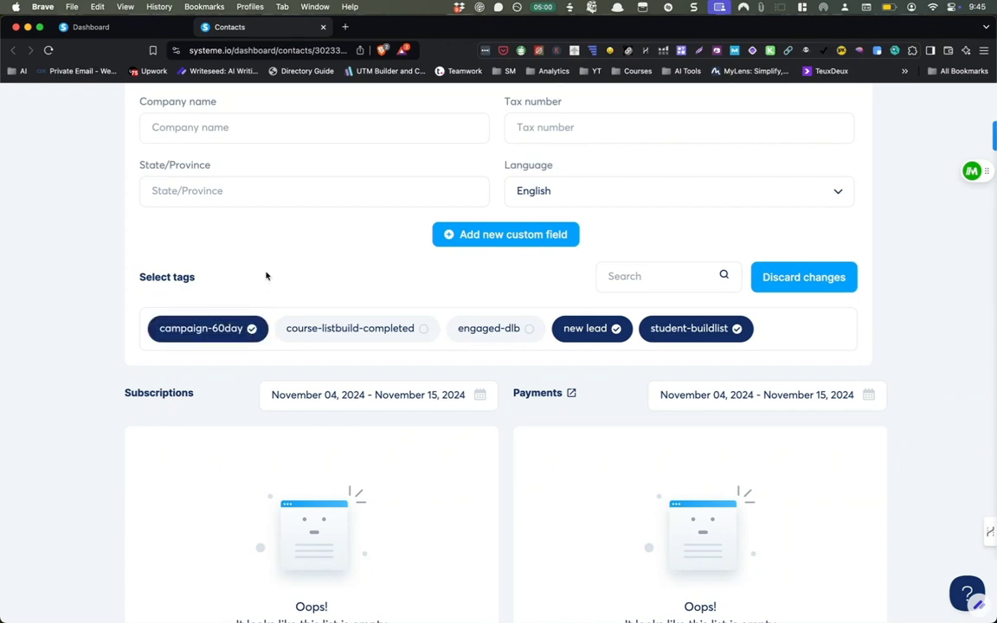
scroll("down", 3)
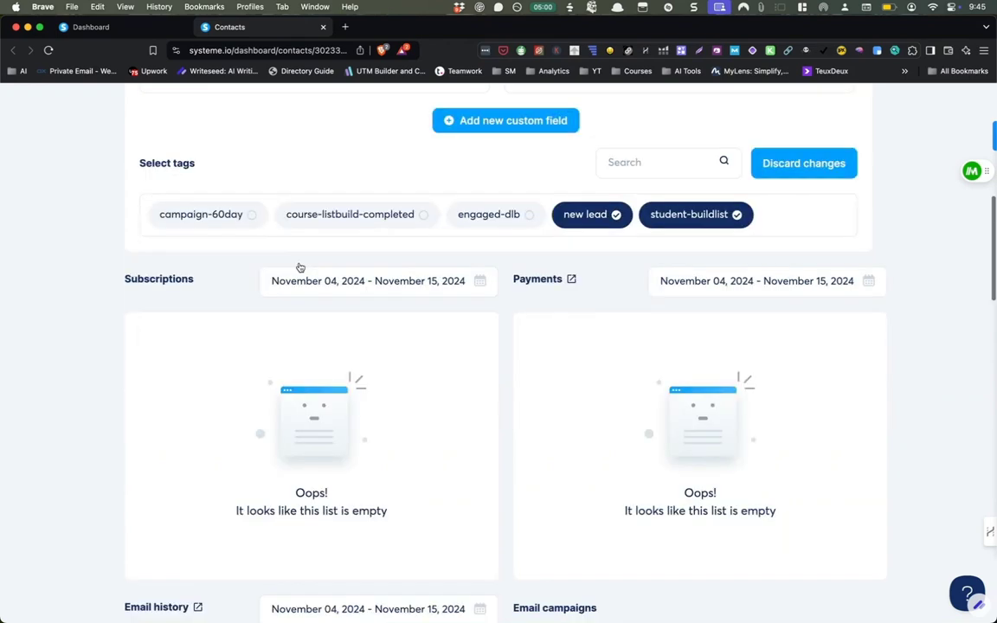
scroll("down", 3)
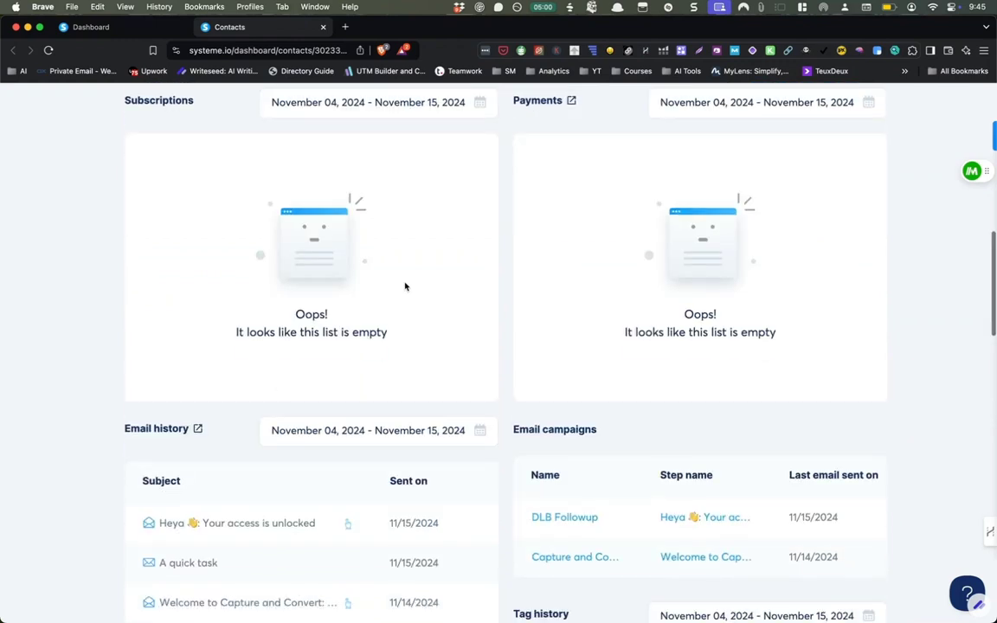
scroll("down", 3)
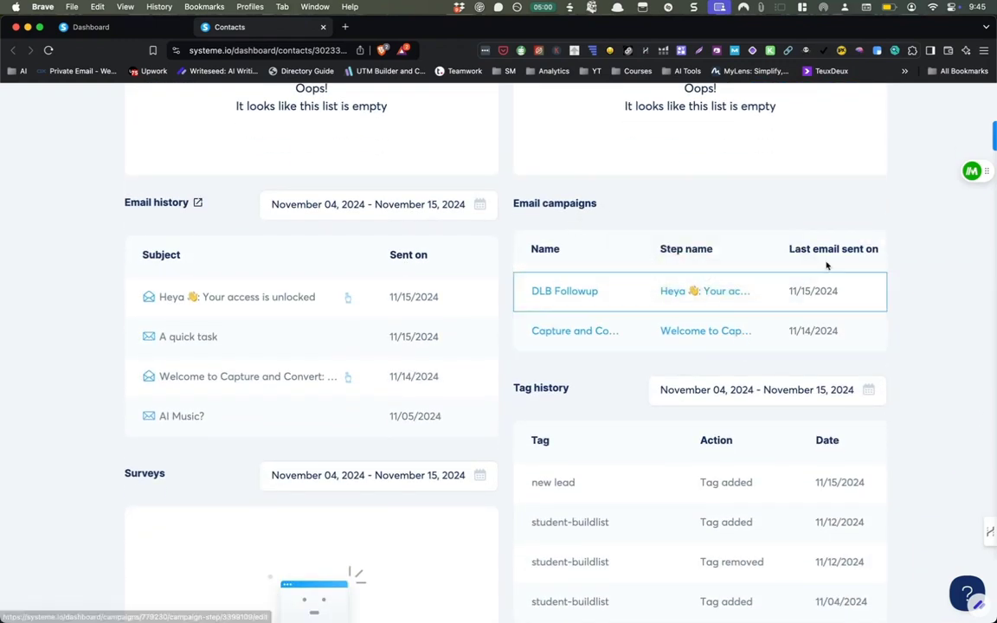
scroll("down", 3)
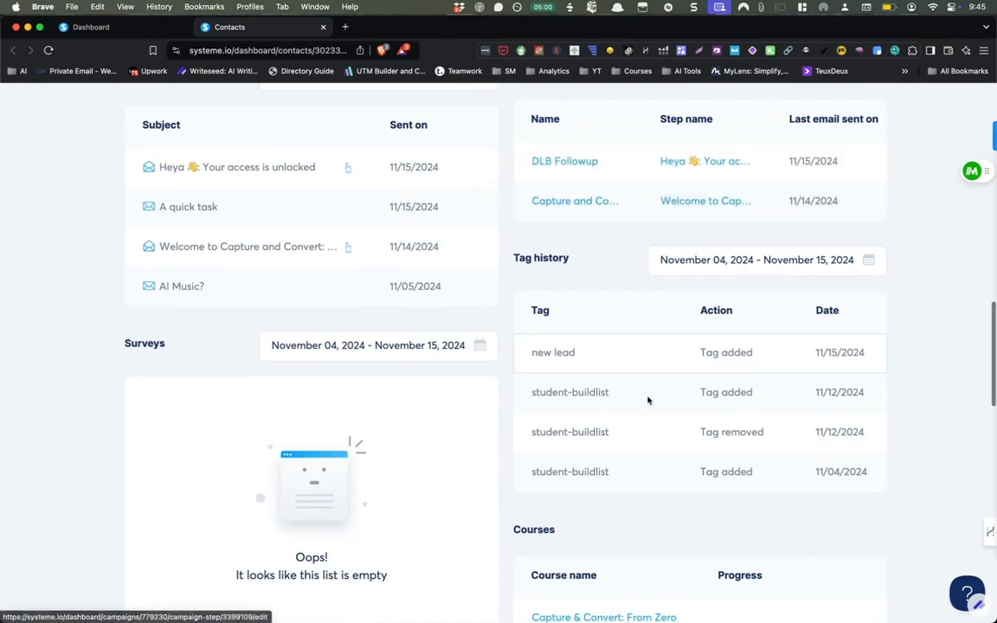
scroll("down", 3)
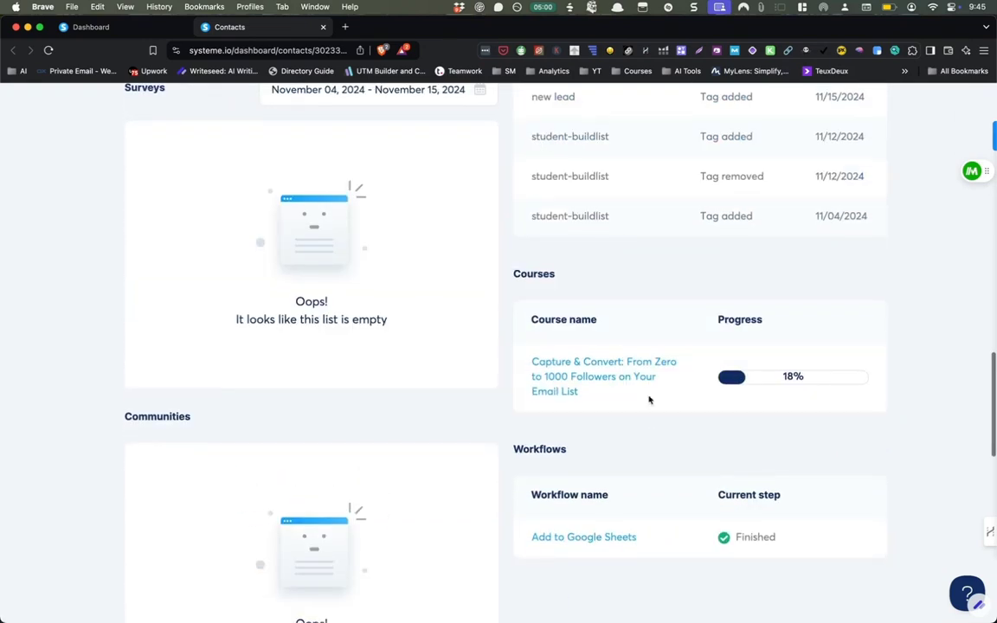
mouse_move(589, 344)
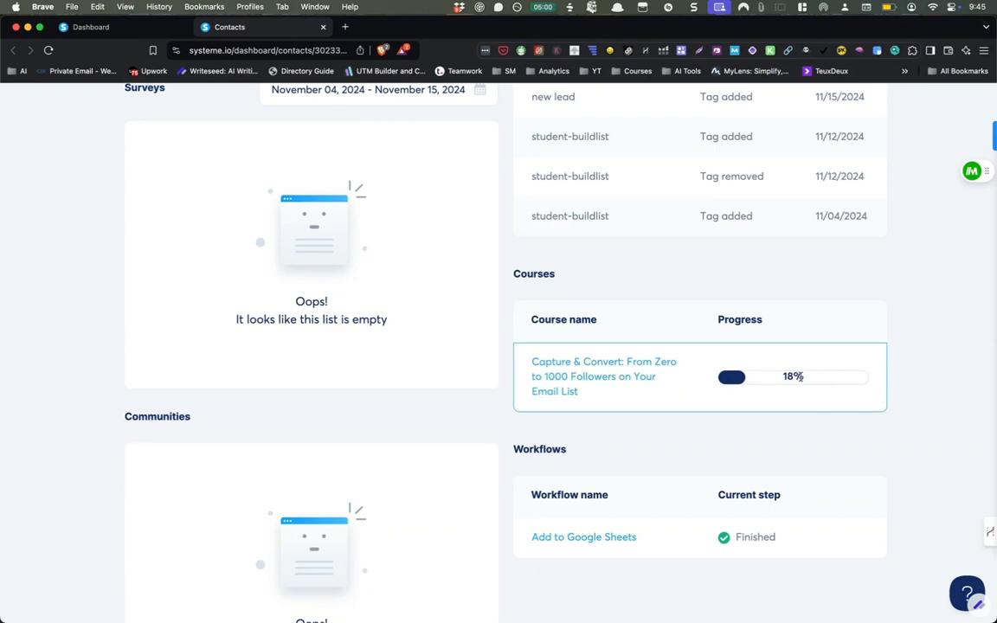
mouse_move(801, 361)
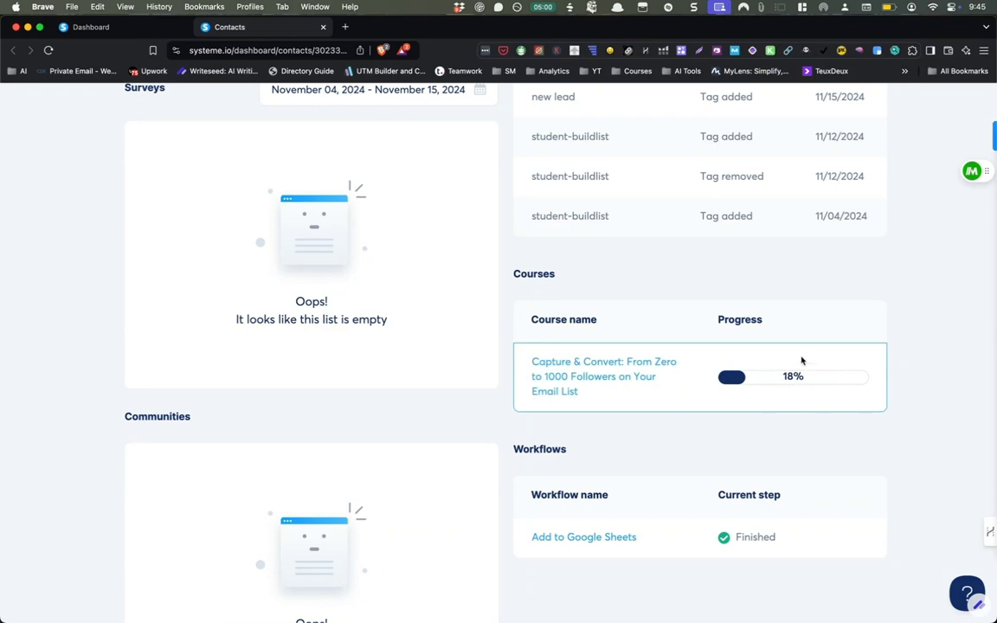
scroll("down", 3)
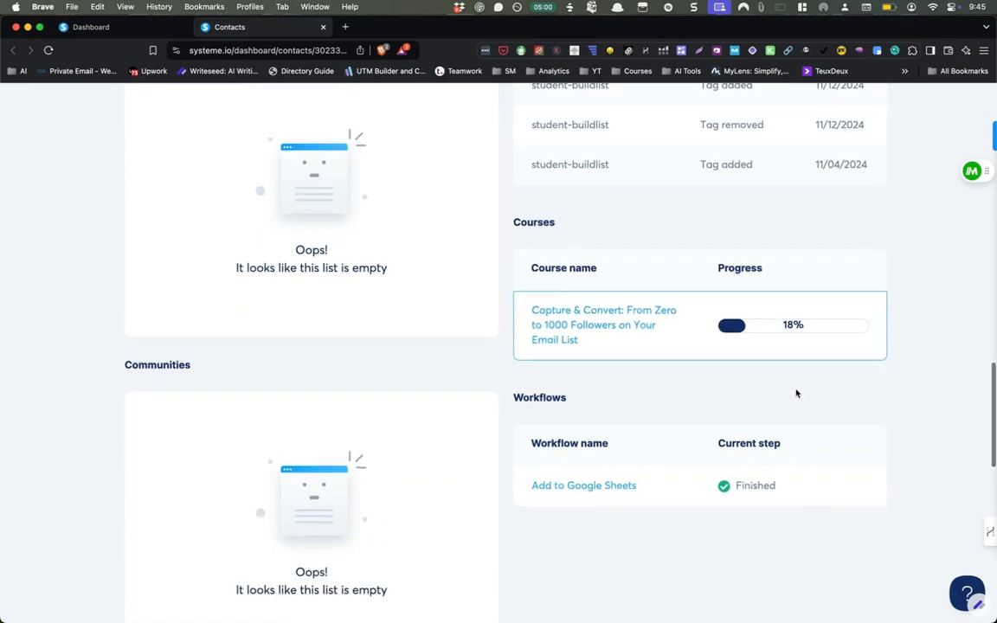
scroll("down", 3)
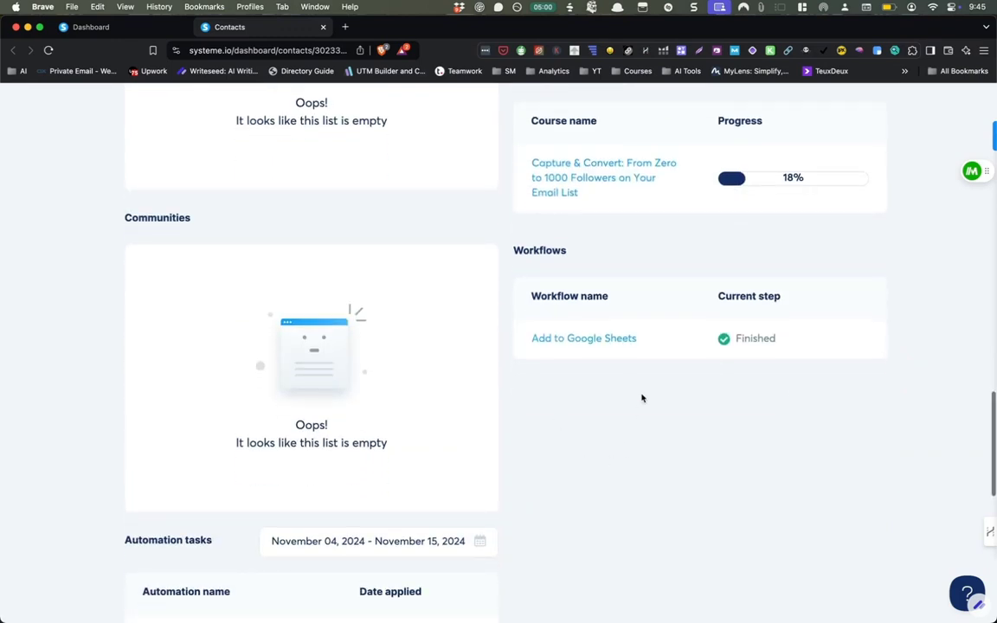
scroll("down", 3)
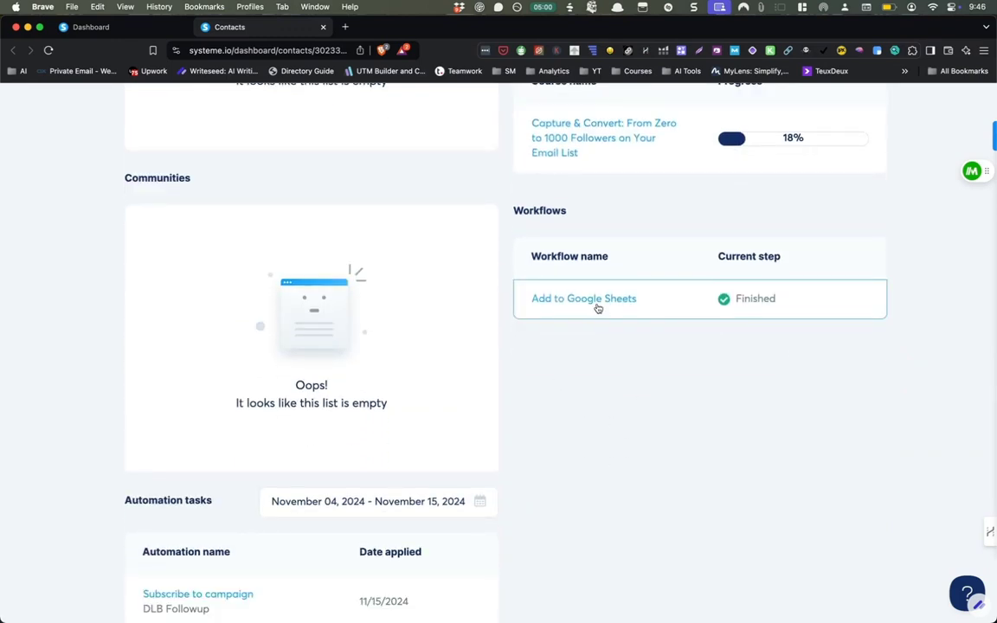
mouse_move(595, 343)
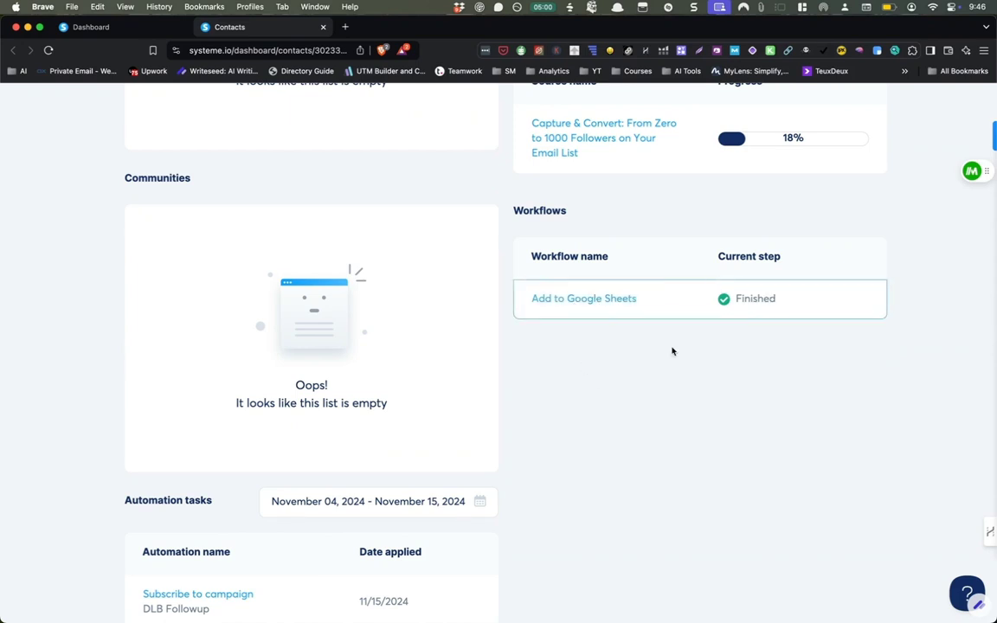
scroll("down", 3)
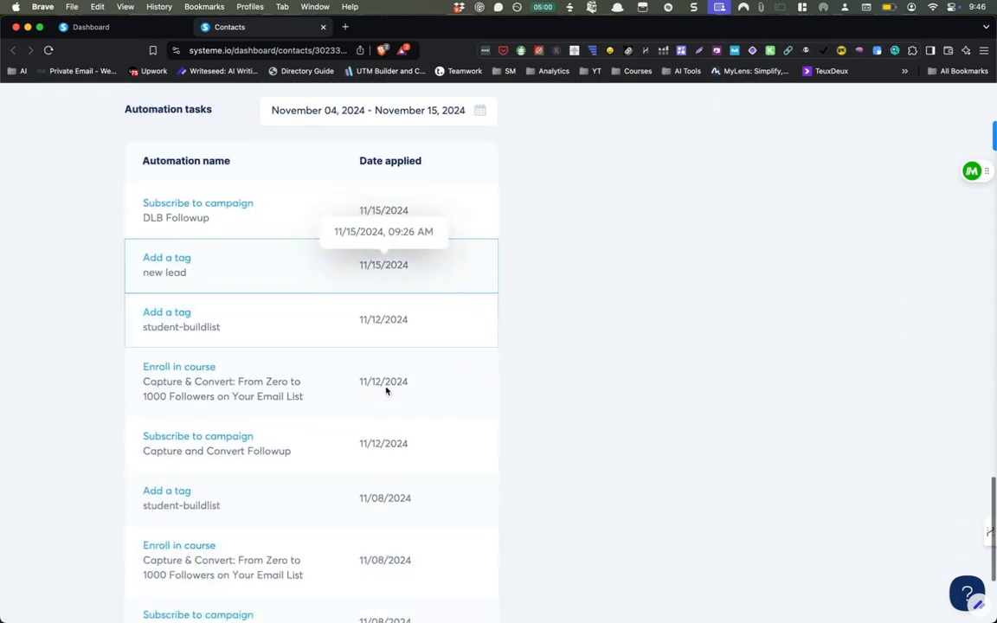
scroll("down", 3)
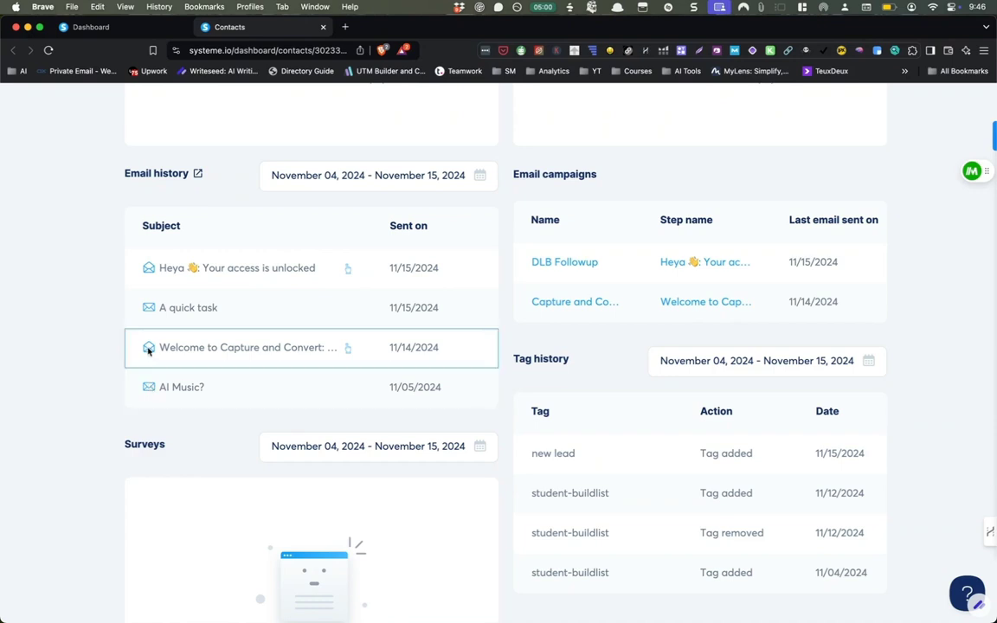
mouse_move(357, 342)
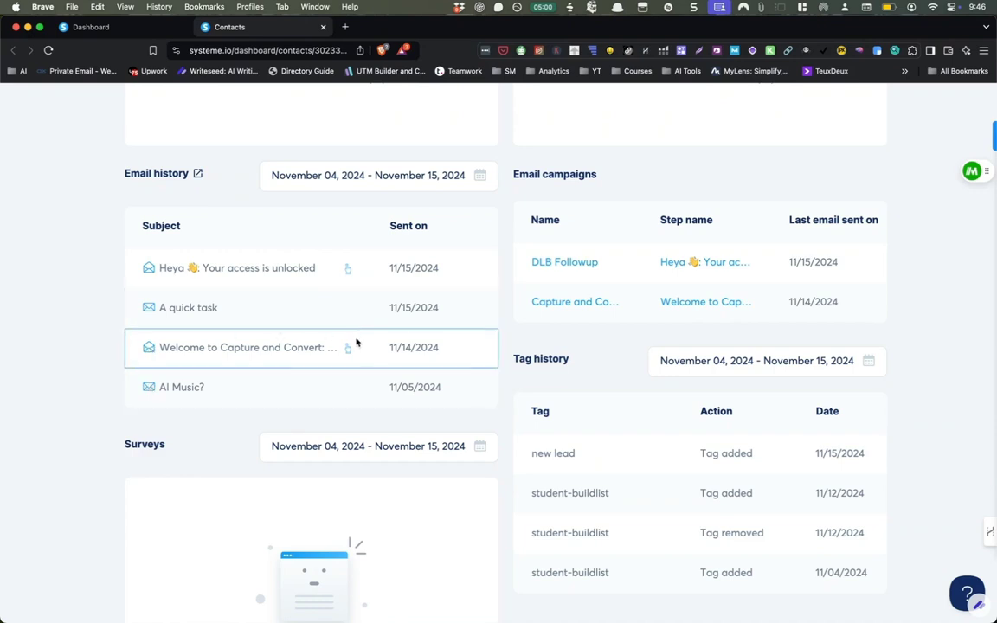
mouse_move(348, 347)
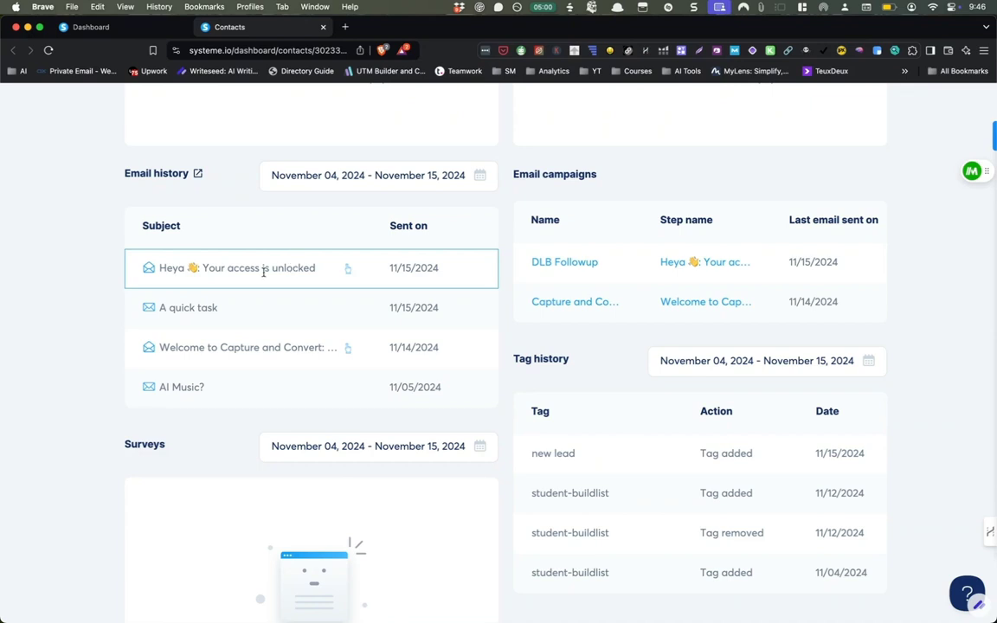
mouse_move(263, 272)
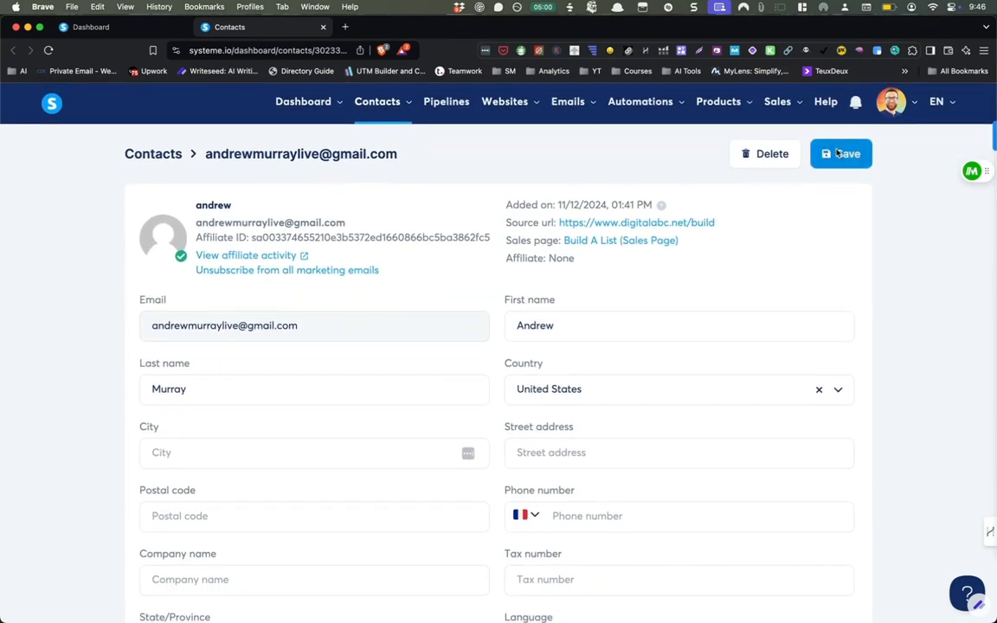
left_click(842, 152)
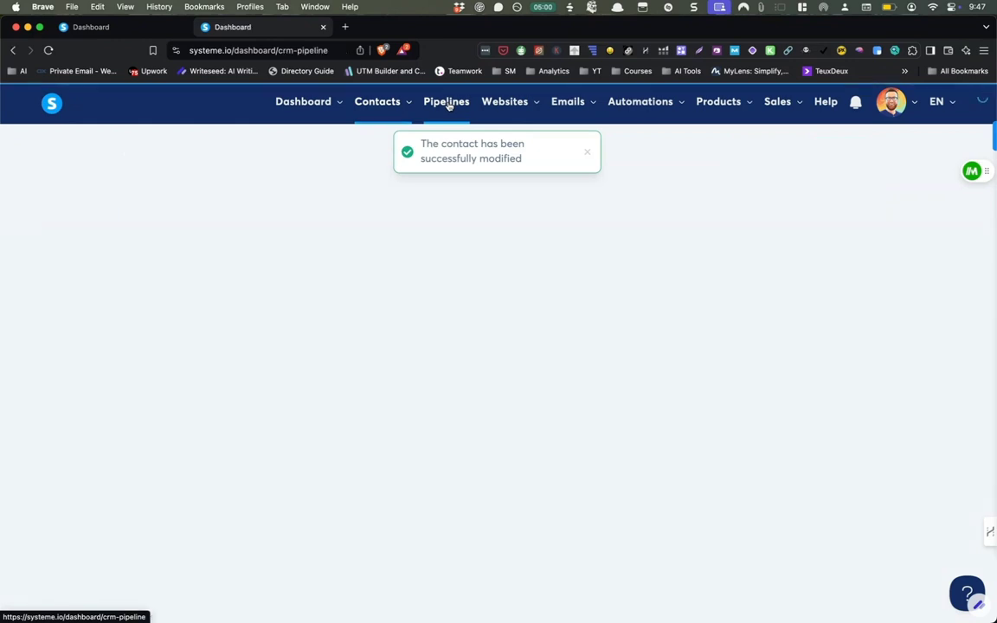
left_click(447, 100)
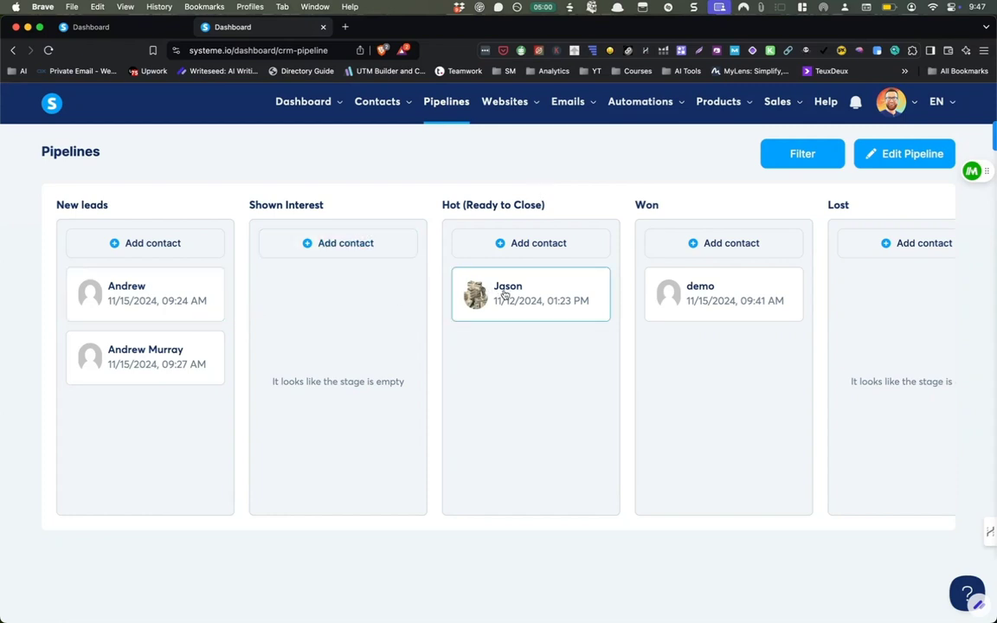
scroll("right", 3)
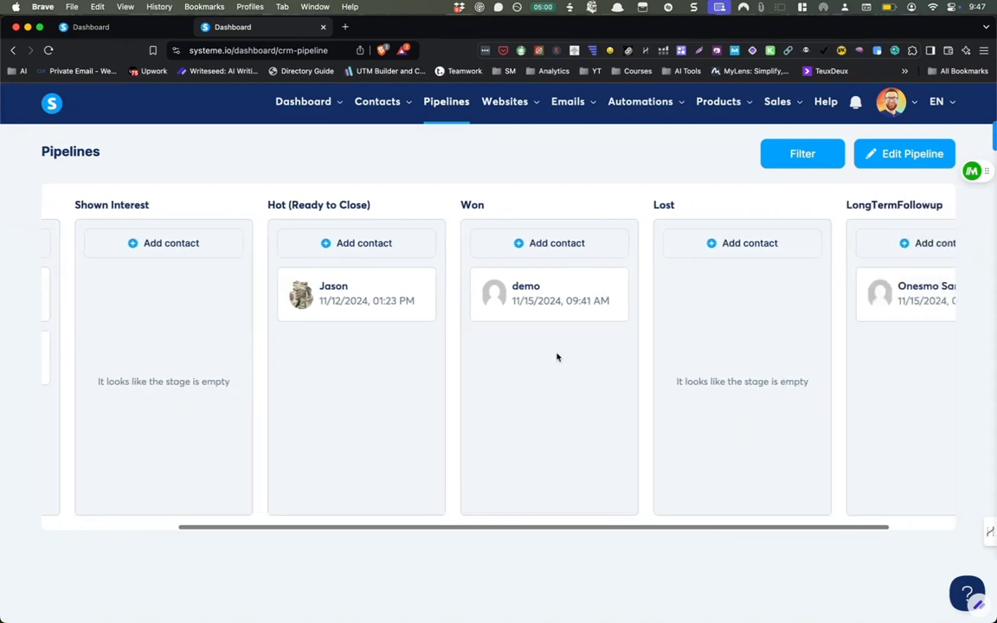
scroll("right", 3)
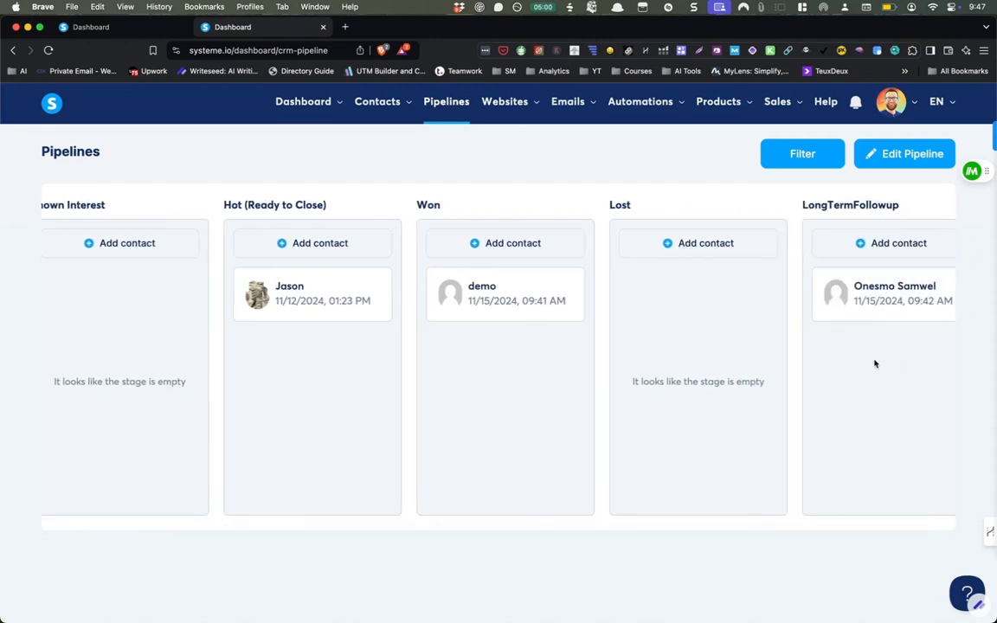